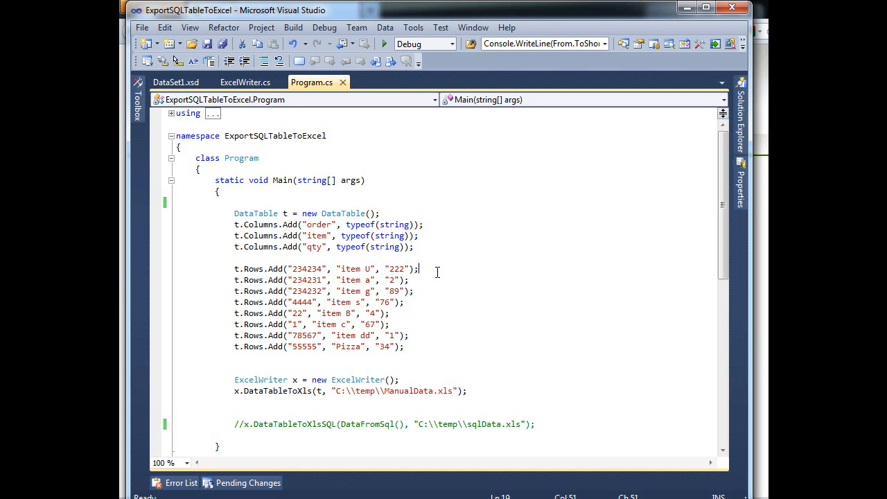
{"action": "mouse_move", "coordinate": [399, 269]}
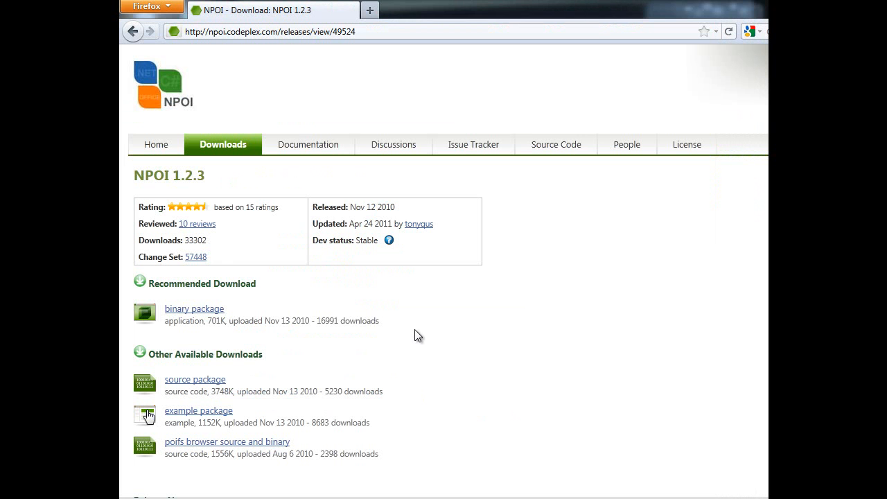
{"action": "mouse_move", "coordinate": [230, 50]}
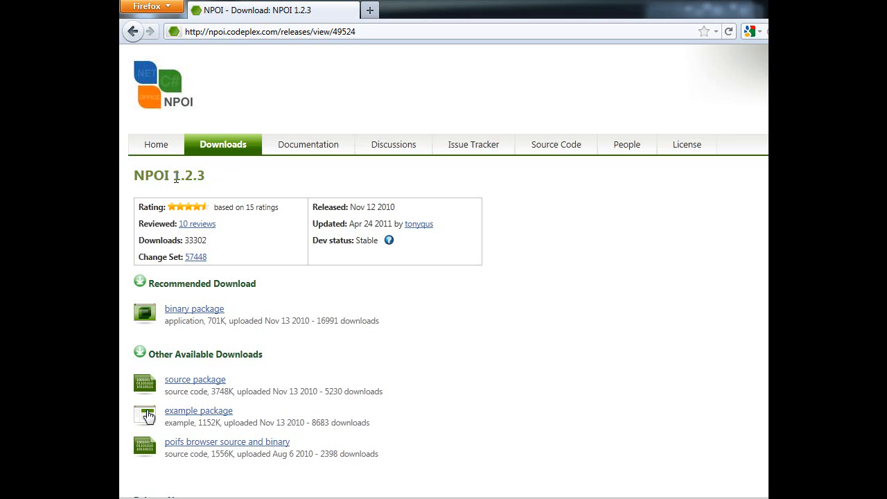
{"action": "mouse_move", "coordinate": [237, 78]}
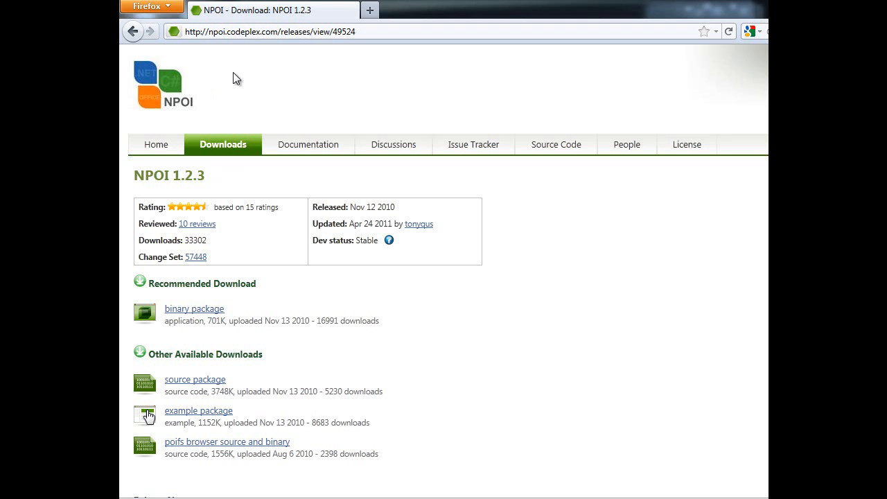
{"action": "mouse_move", "coordinate": [233, 50]}
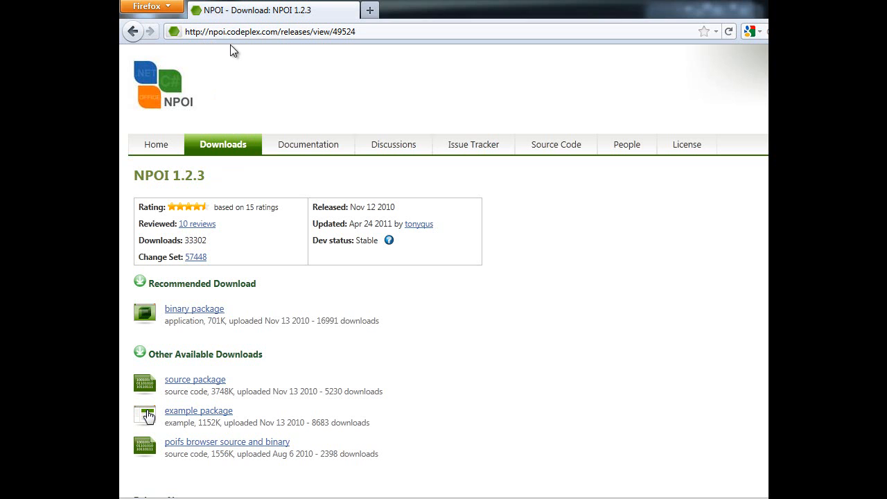
{"action": "mouse_move", "coordinate": [257, 137]}
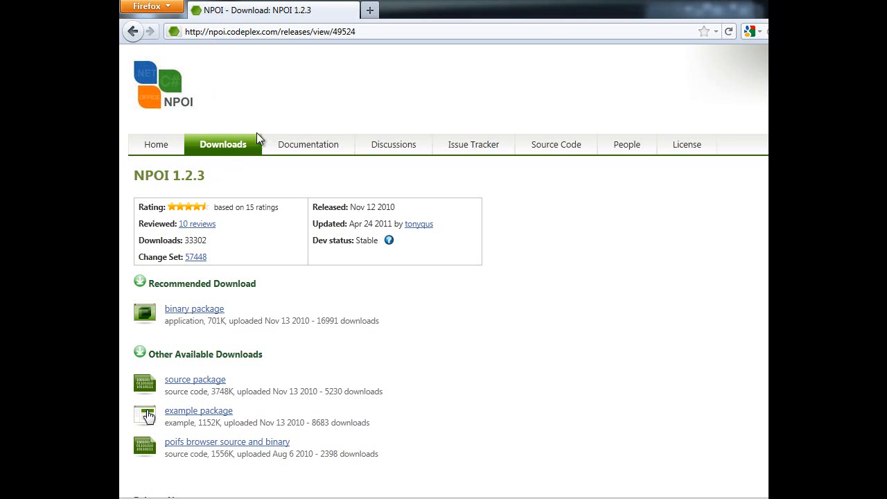
{"action": "mouse_move", "coordinate": [291, 300]}
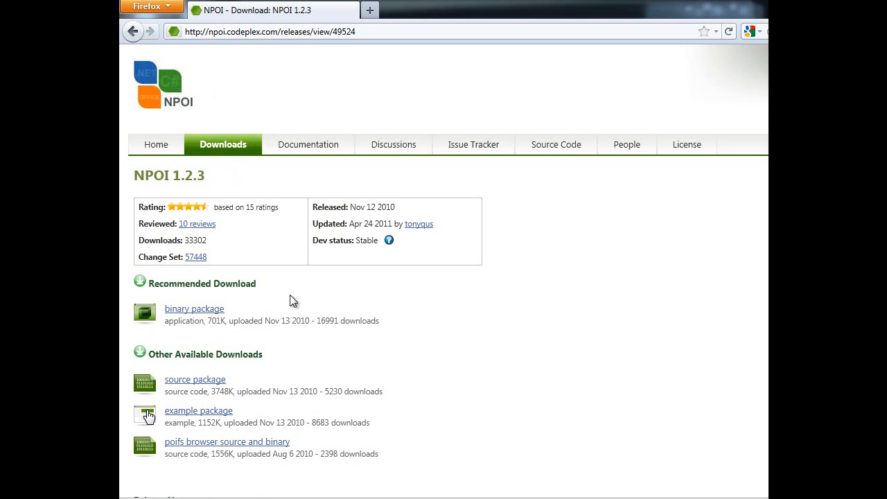
Download NPOI 1.2.3 from its releases page and confirm the project references the NPOI assembly
{"action": "left_click", "coordinate": [221, 144]}
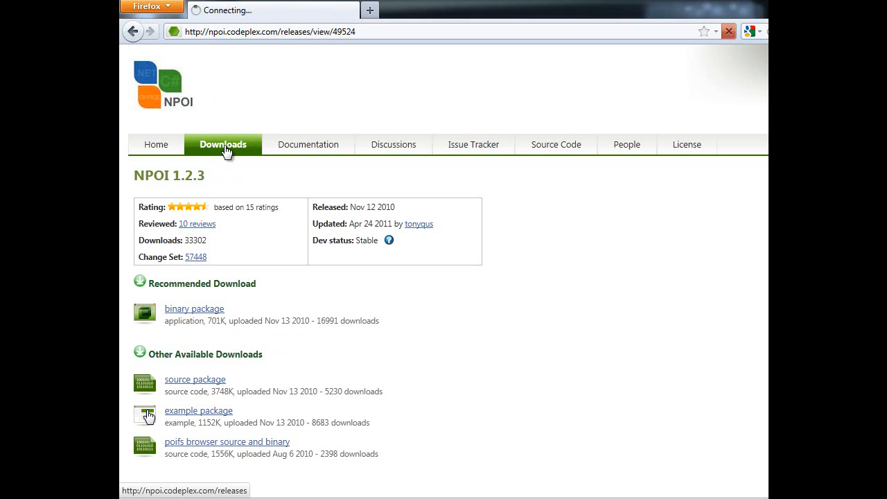
{"action": "left_click", "coordinate": [222, 144]}
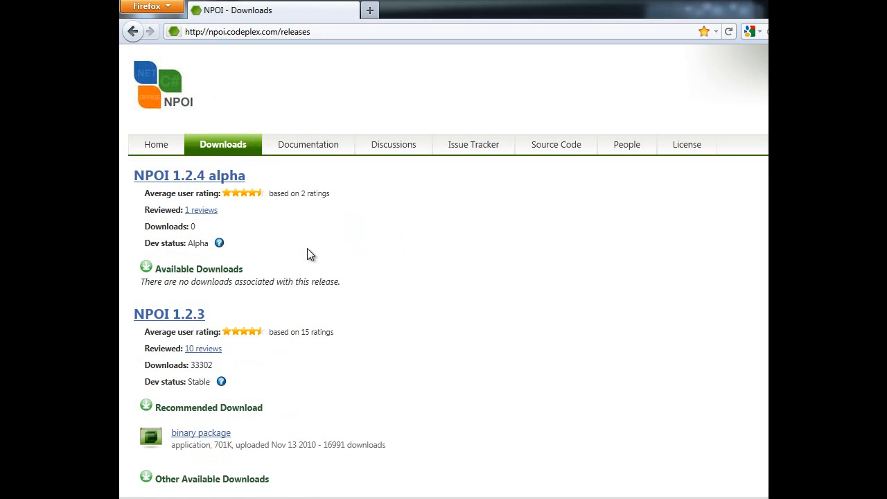
{"action": "mouse_move", "coordinate": [229, 308]}
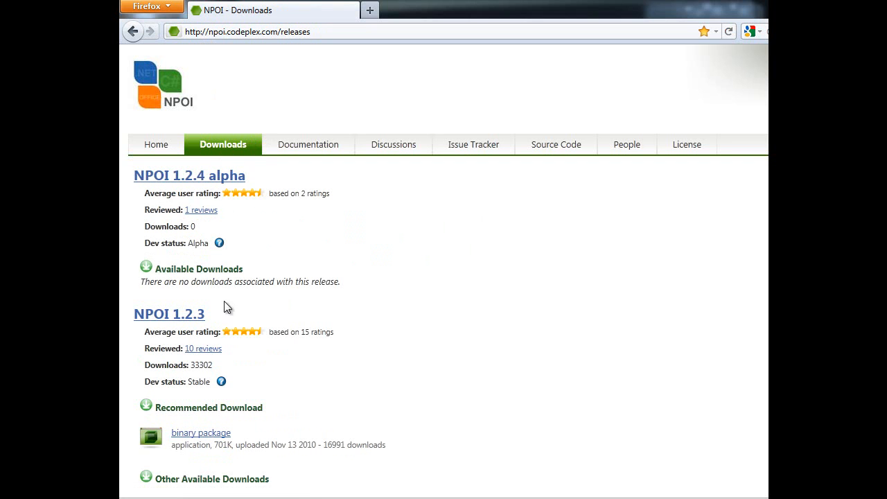
{"action": "mouse_move", "coordinate": [197, 383]}
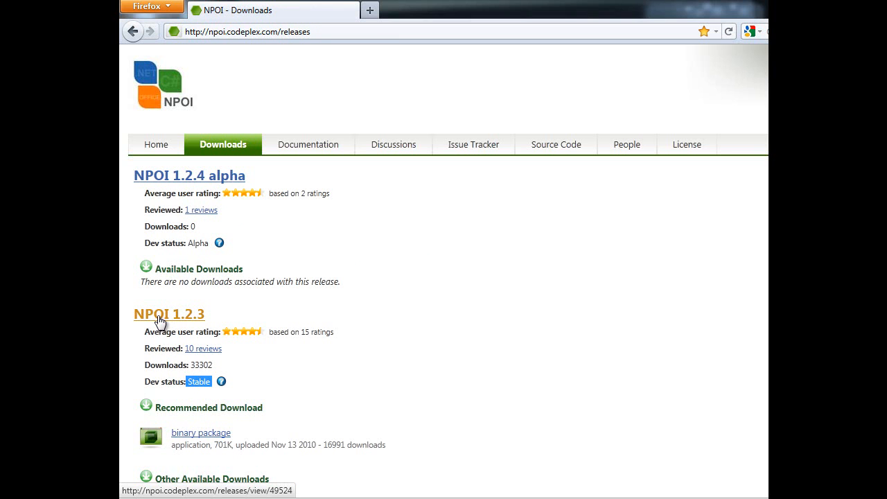
{"action": "left_click", "coordinate": [169, 313]}
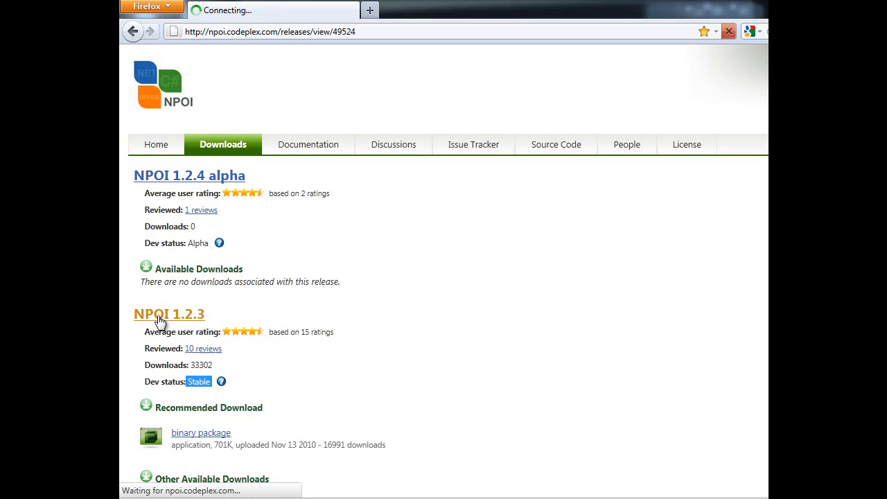
{"action": "left_click", "coordinate": [169, 314]}
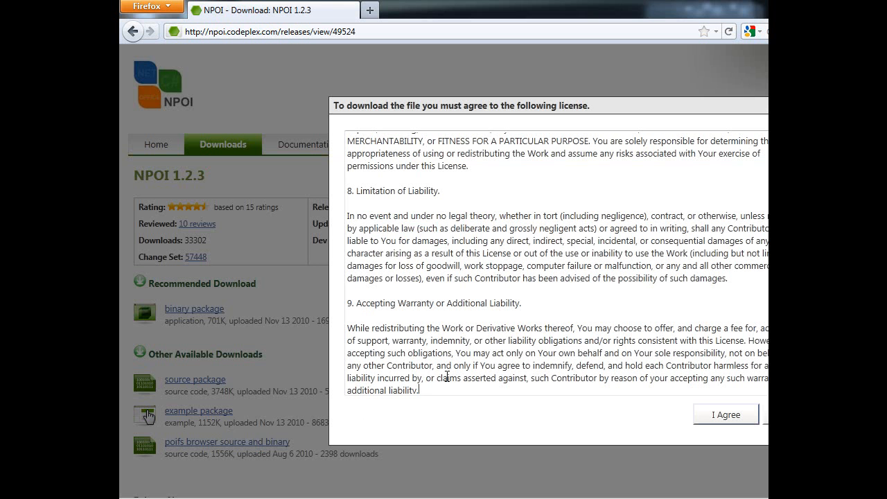
{"action": "left_click", "coordinate": [727, 413]}
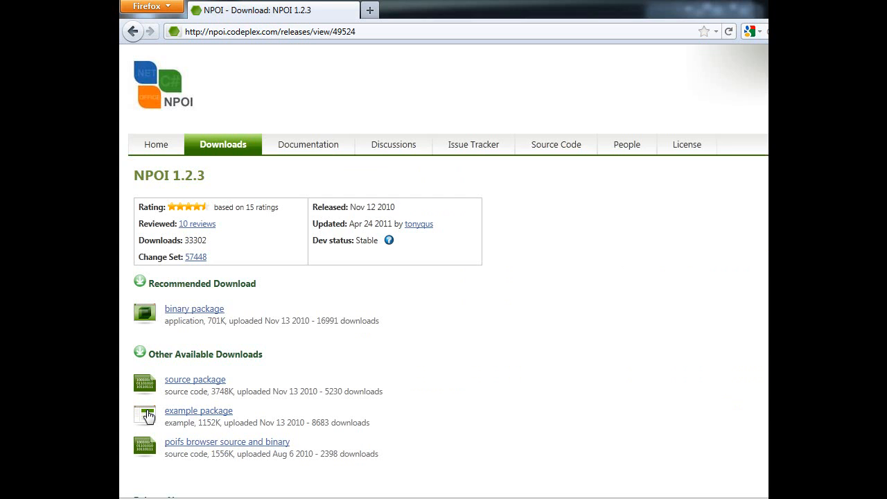
{"action": "mouse_move", "coordinate": [282, 479]}
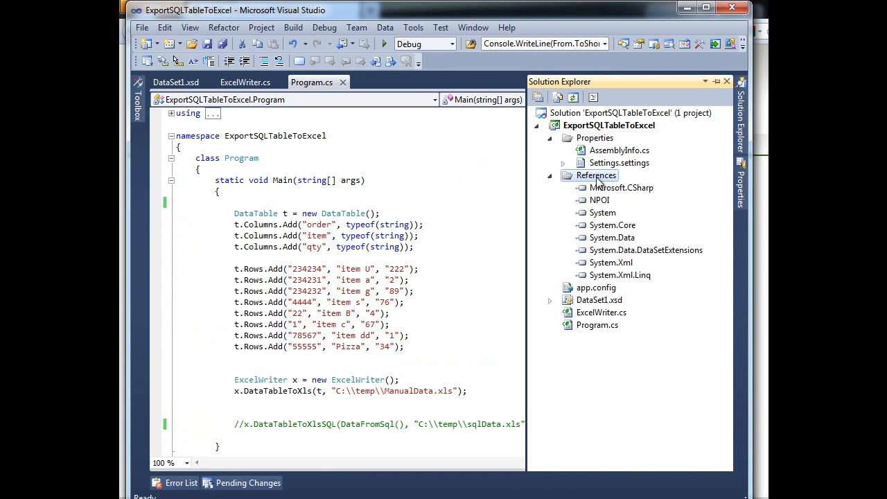
{"action": "left_click", "coordinate": [599, 200]}
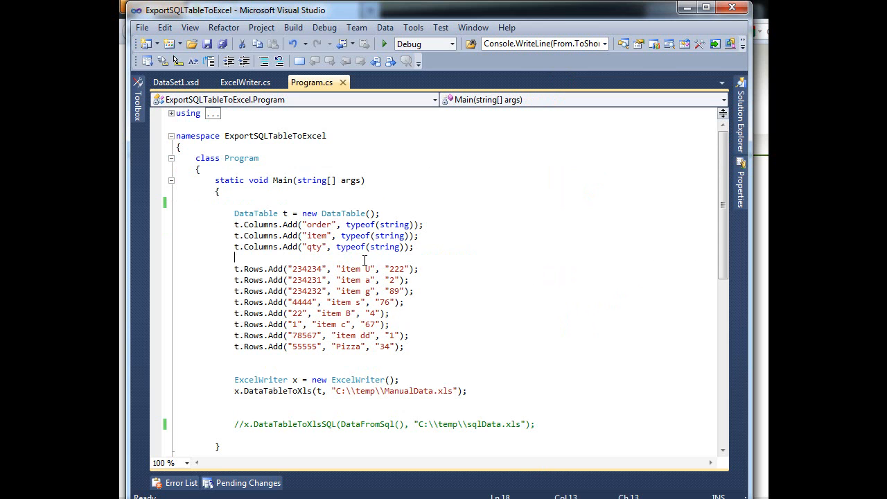
{"action": "mouse_move", "coordinate": [427, 292]}
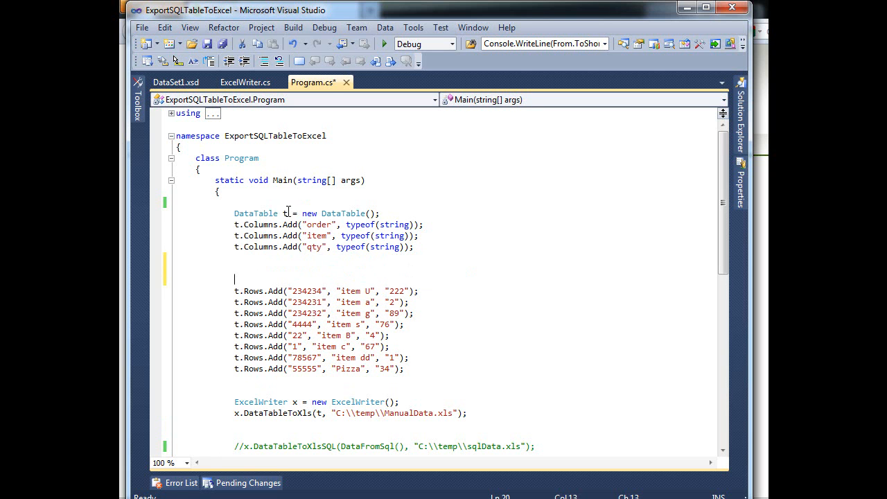
{"action": "mouse_move", "coordinate": [260, 225]}
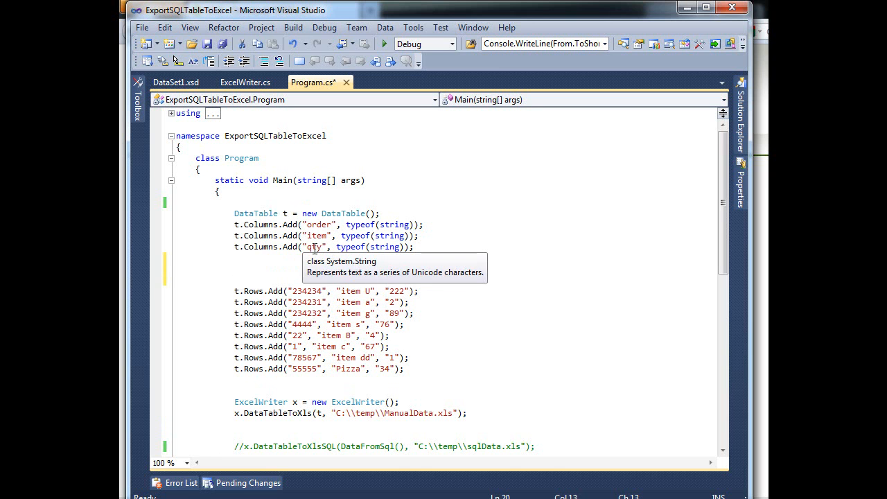
{"action": "mouse_move", "coordinate": [383, 263]}
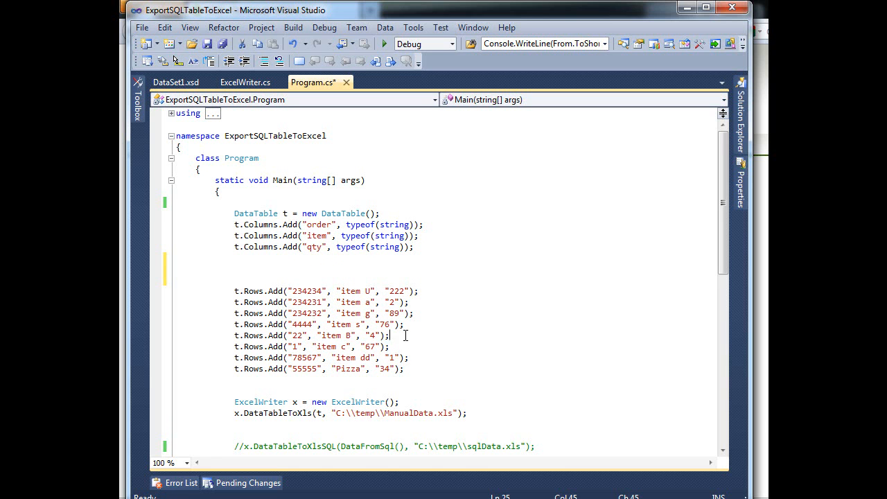
{"action": "left_click", "coordinate": [405, 325]}
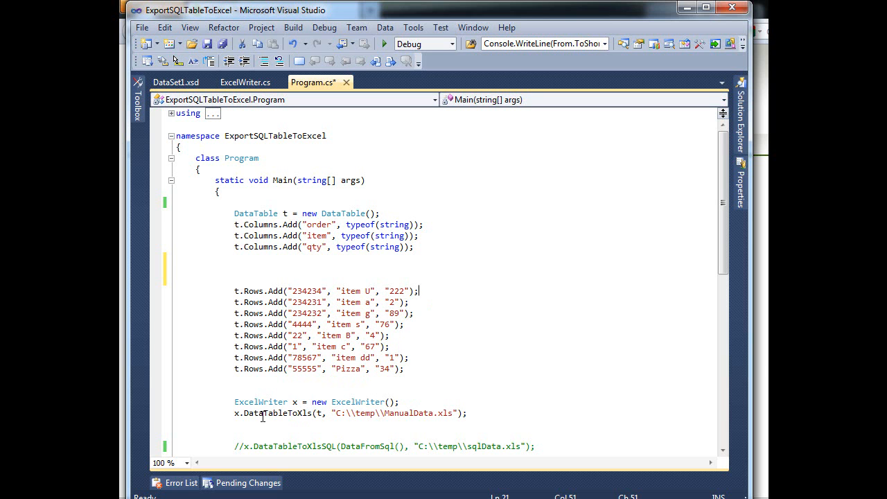
{"action": "mouse_move", "coordinate": [261, 402]}
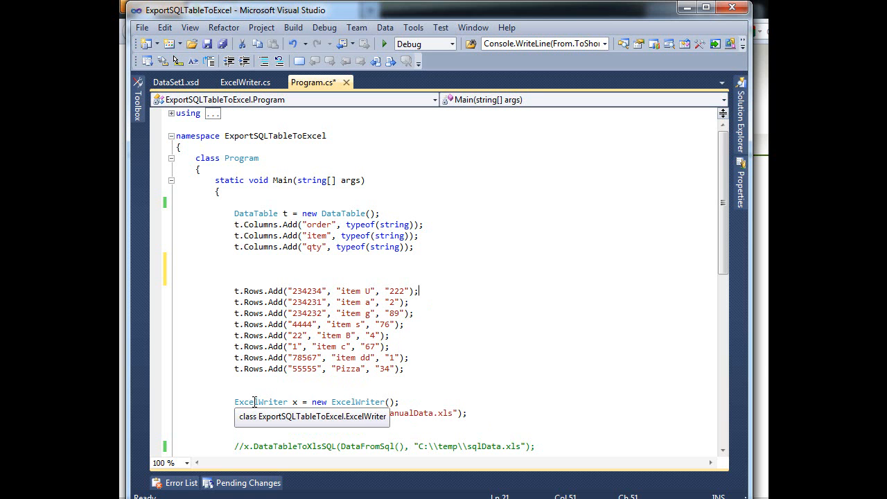
{"action": "mouse_move", "coordinate": [266, 404]}
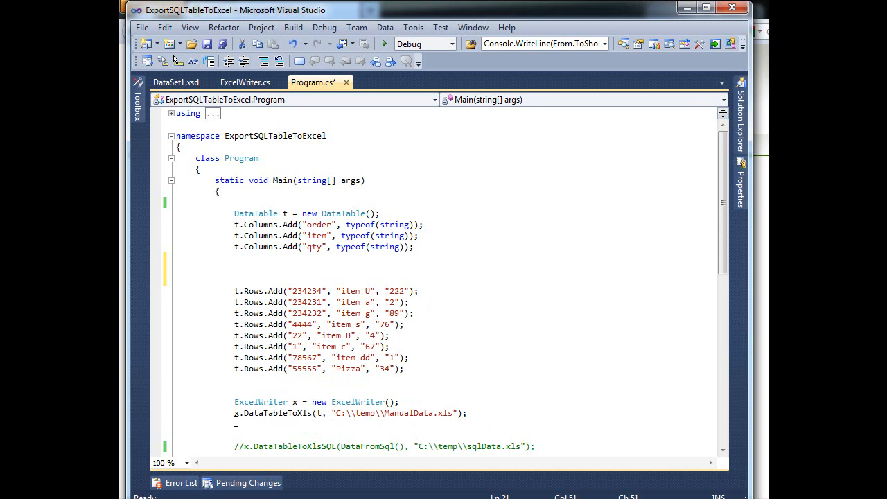
{"action": "mouse_move", "coordinate": [271, 414]}
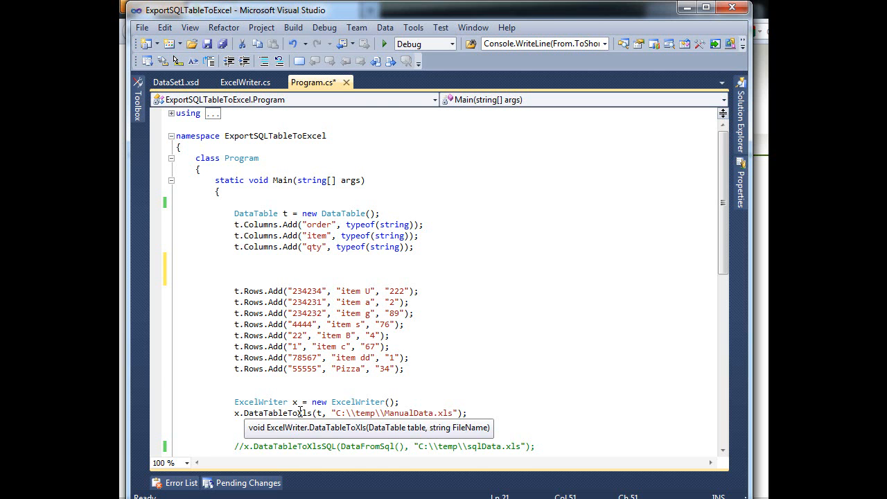
{"action": "mouse_move", "coordinate": [383, 43]}
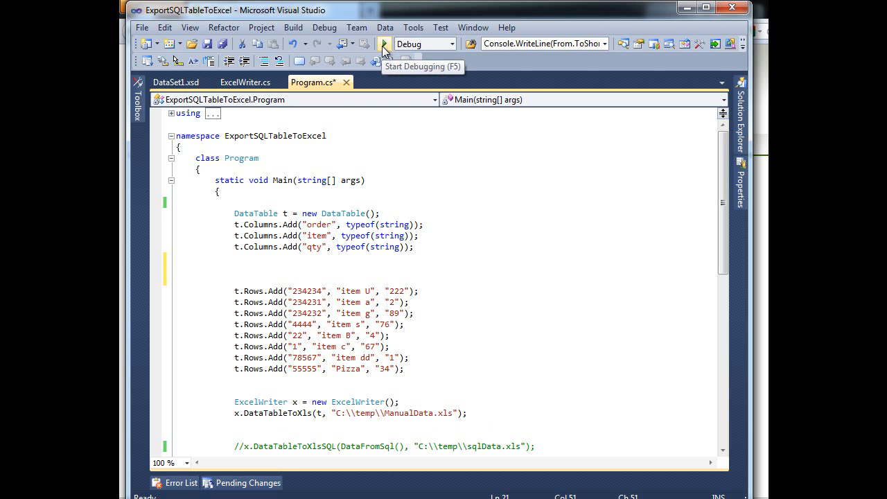
Run the export program so ManualData.xls is generated in the output folder
{"action": "left_click", "coordinate": [383, 43]}
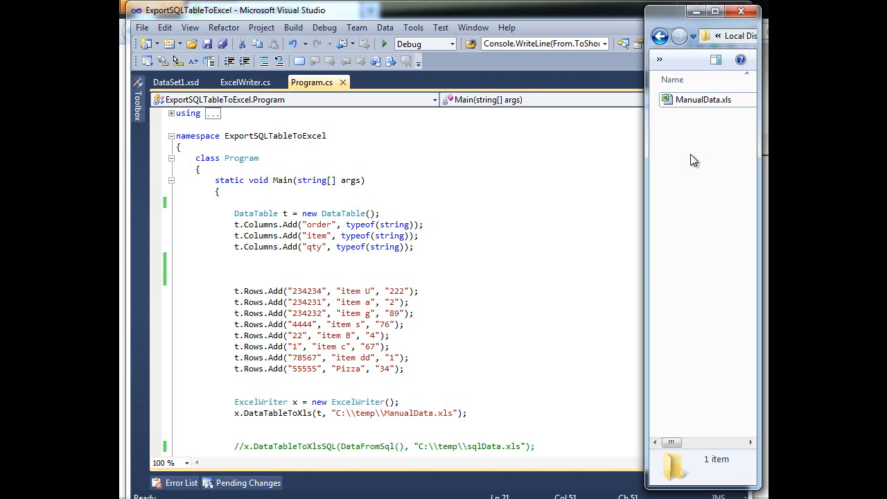
{"action": "mouse_move", "coordinate": [664, 19]}
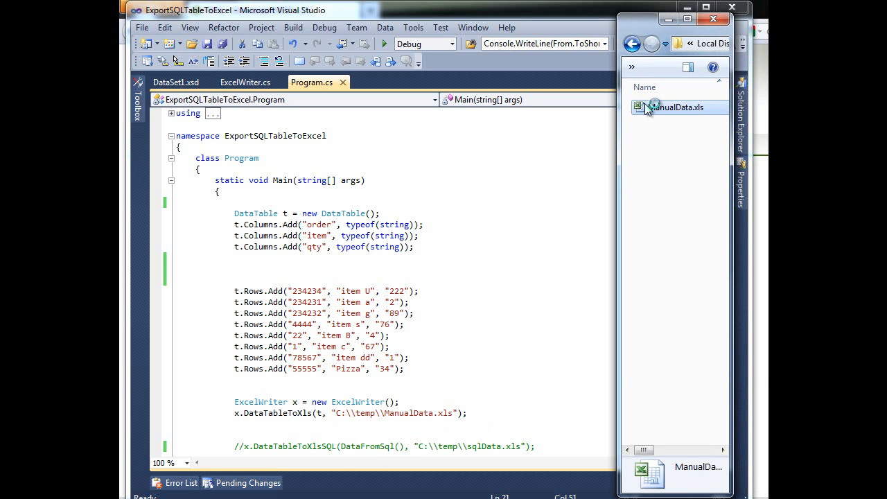
Inspect ManualData.xls Order values down to the last row 55555 Pizza, then return to Program.cs
{"action": "double_click", "coordinate": [677, 106]}
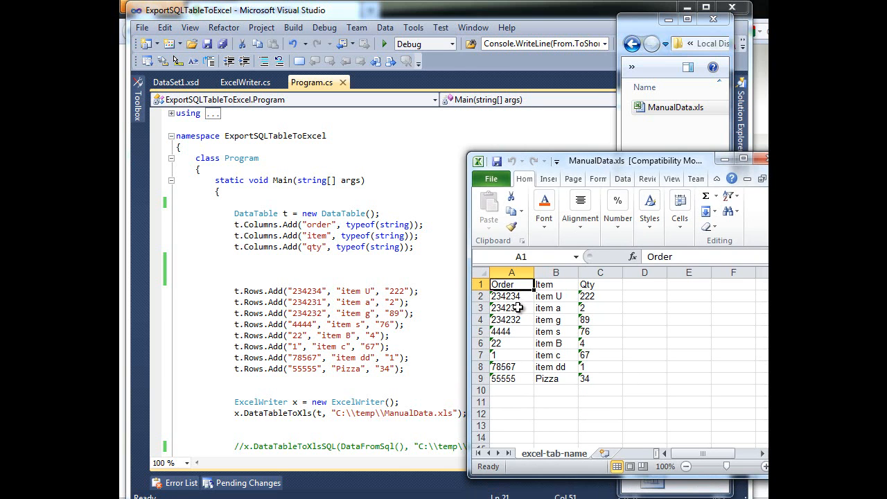
{"action": "left_click", "coordinate": [512, 296]}
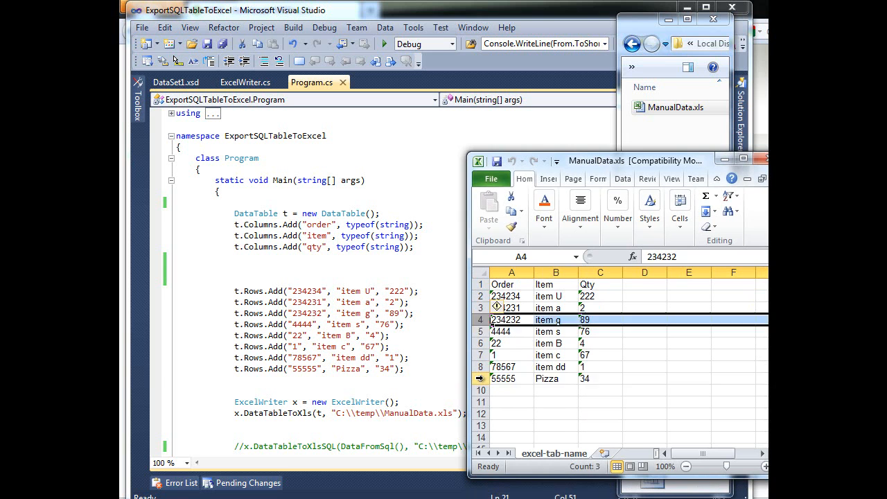
{"action": "left_click", "coordinate": [511, 378]}
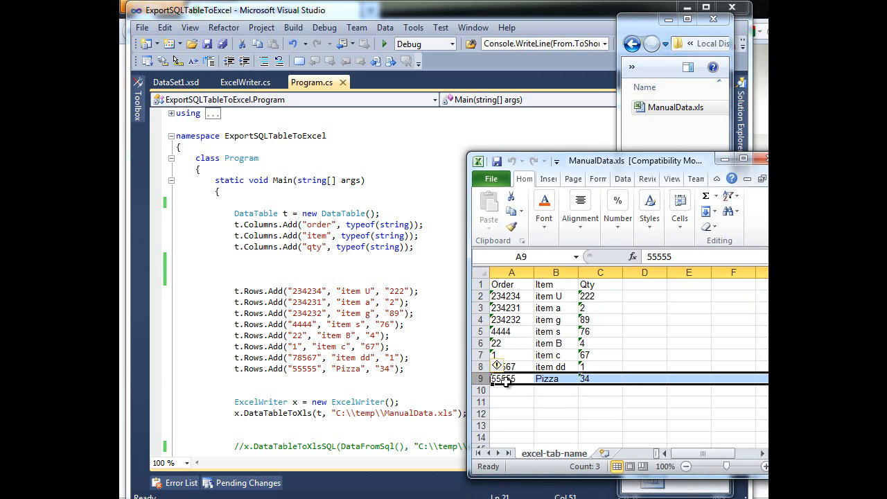
{"action": "mouse_move", "coordinate": [423, 333]}
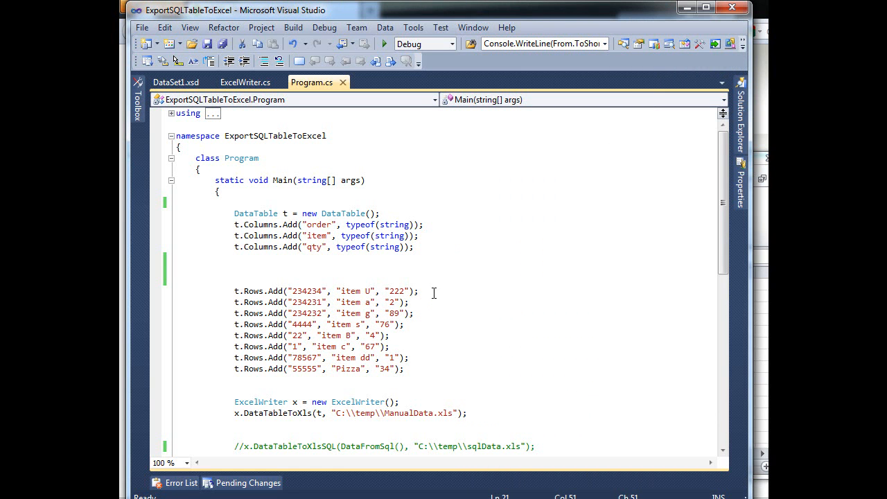
{"action": "mouse_move", "coordinate": [767, 210]}
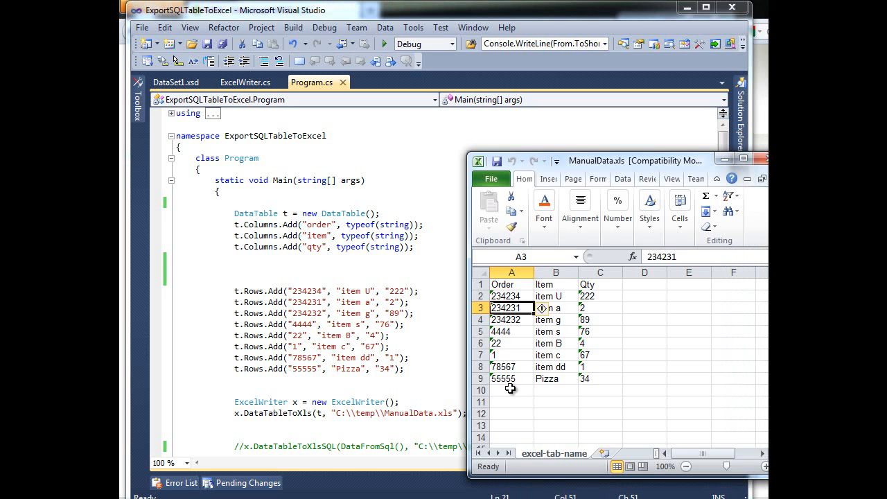
{"action": "left_click", "coordinate": [510, 379]}
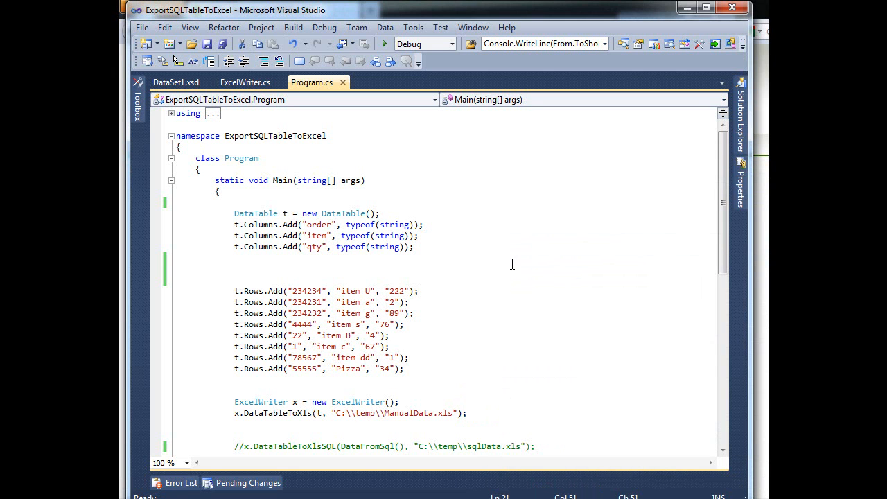
{"action": "mouse_move", "coordinate": [281, 372]}
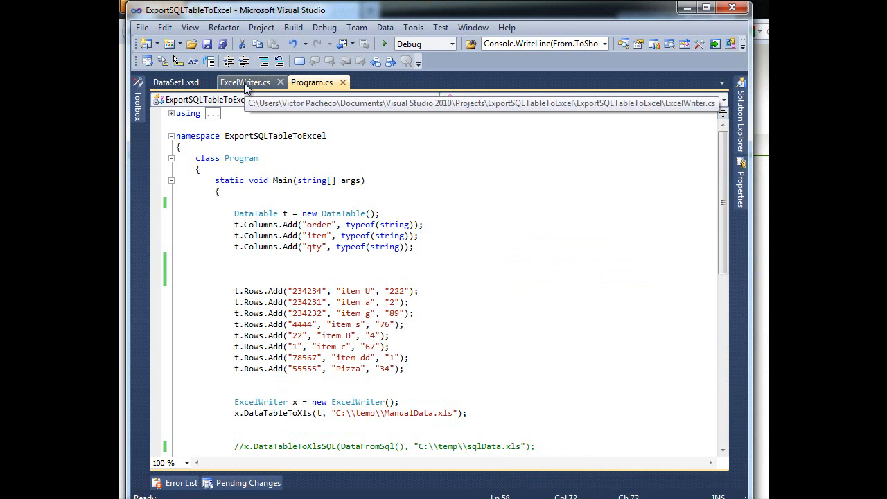
Show ExcelWriter.cs with its collapsed DataTableToXls and DataTableToXlsSQL methods, marking DataTableToXls
{"action": "left_click", "coordinate": [244, 82]}
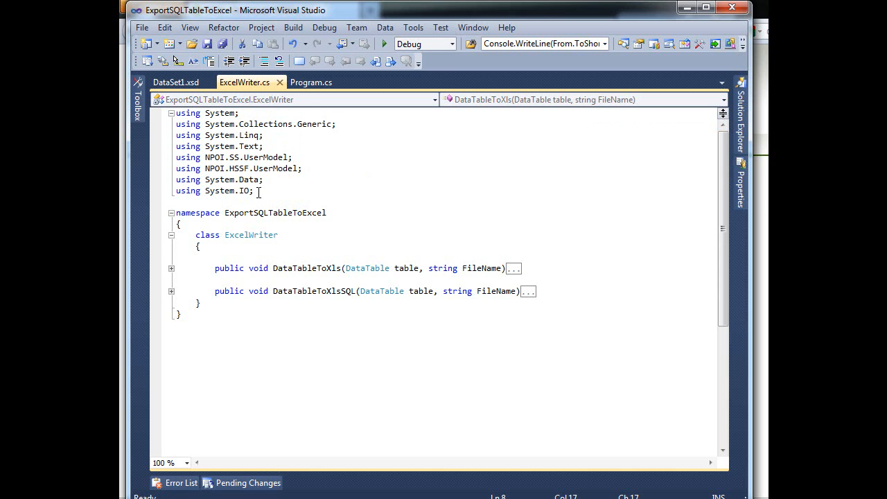
{"action": "mouse_move", "coordinate": [269, 222]}
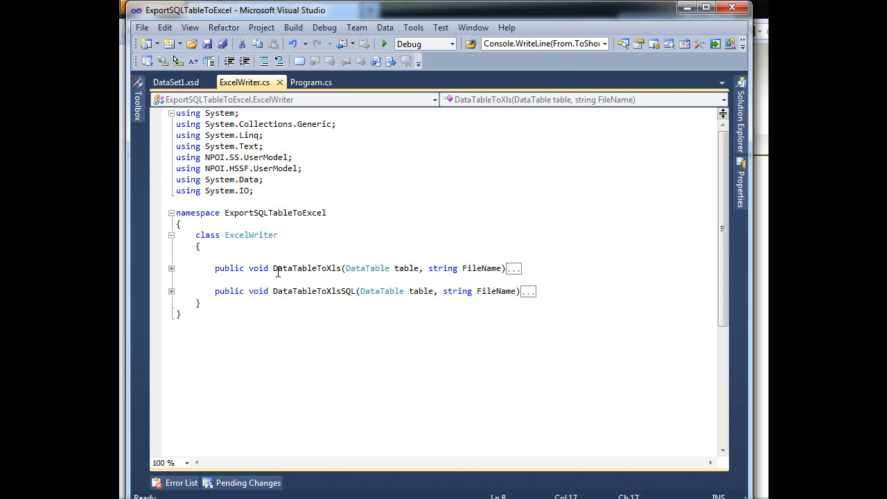
{"action": "mouse_move", "coordinate": [308, 269]}
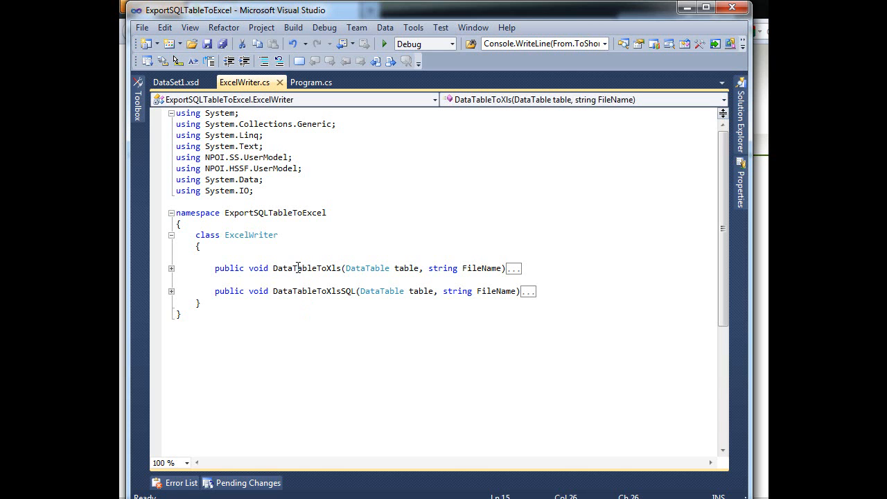
{"action": "double_click", "coordinate": [306, 269]}
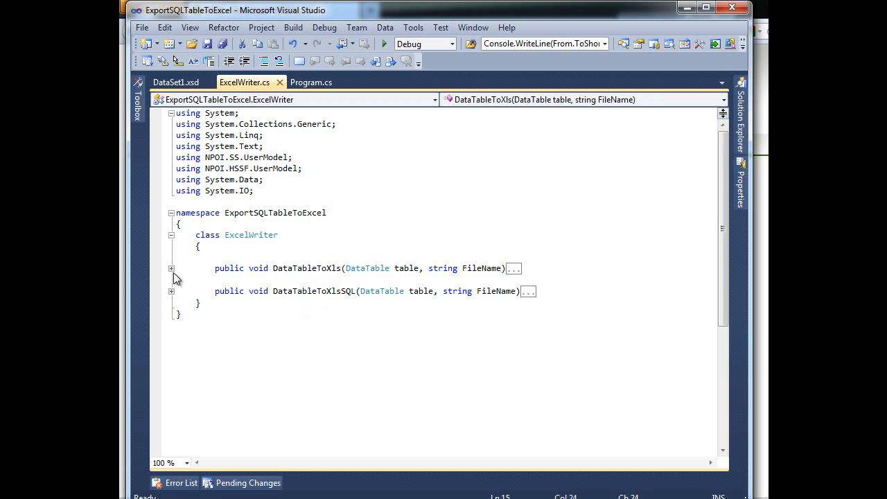
Expand DataTableToXls to reveal its HSSFWorkbook, sheet and header-row creation code
{"action": "left_click", "coordinate": [172, 269]}
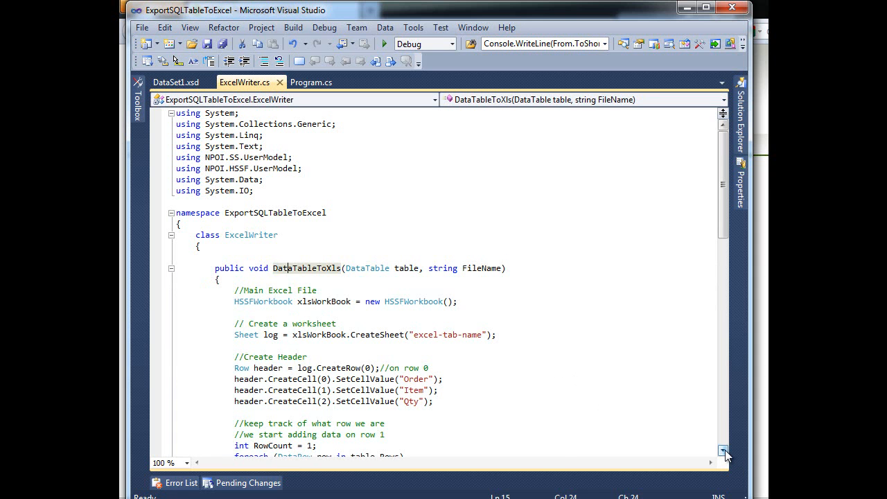
{"action": "scroll", "scroll_direction": "down", "scroll_amount": 3}
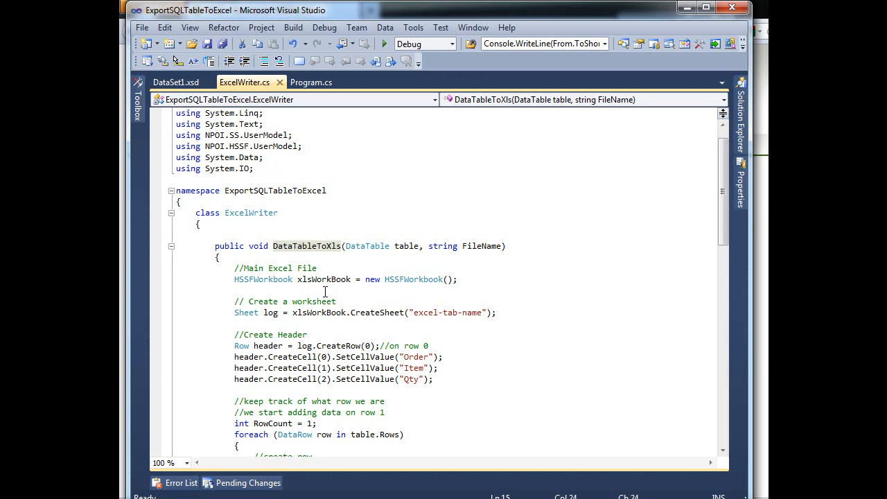
{"action": "mouse_move", "coordinate": [347, 295]}
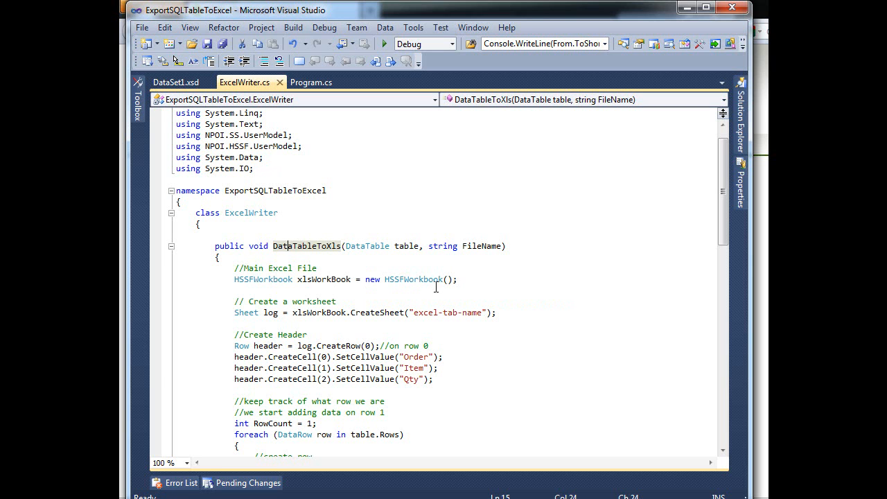
{"action": "left_click", "coordinate": [335, 302]}
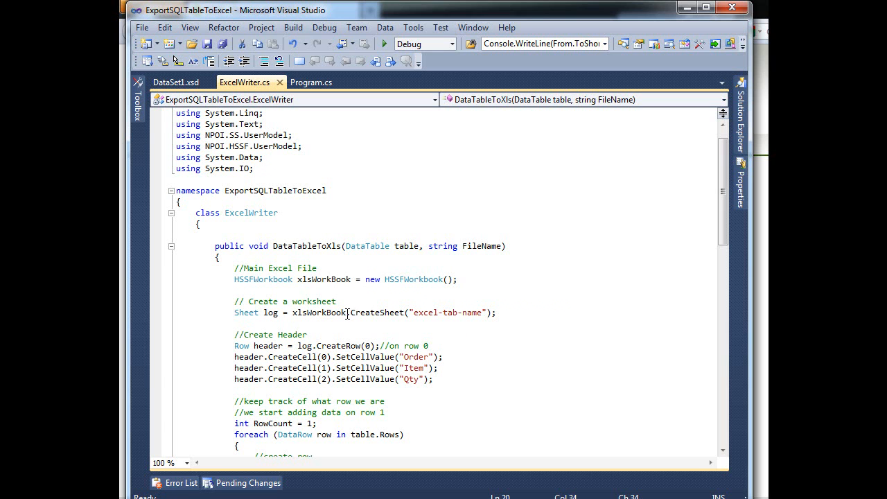
{"action": "mouse_move", "coordinate": [371, 313]}
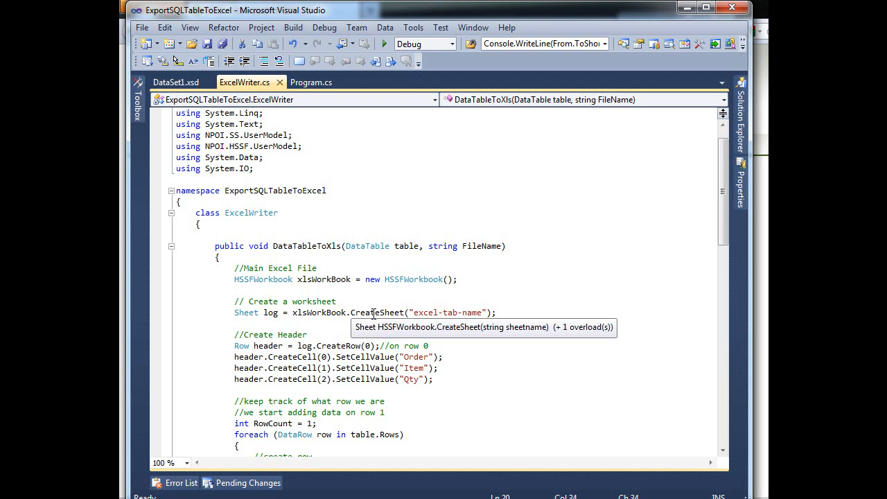
{"action": "mouse_move", "coordinate": [358, 302]}
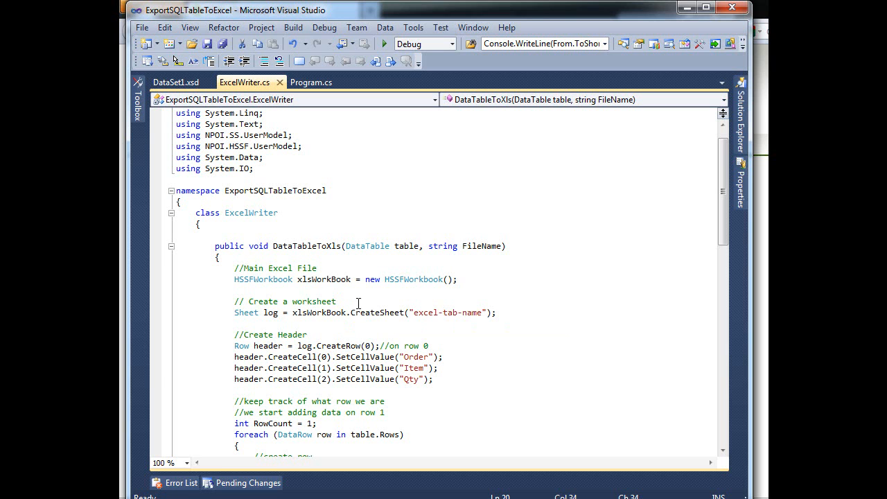
{"action": "mouse_move", "coordinate": [336, 303]}
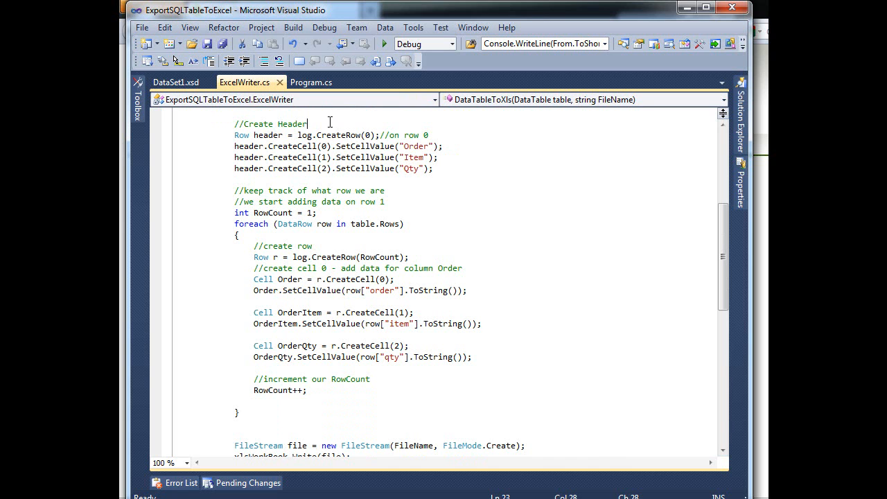
{"action": "mouse_move", "coordinate": [303, 136]}
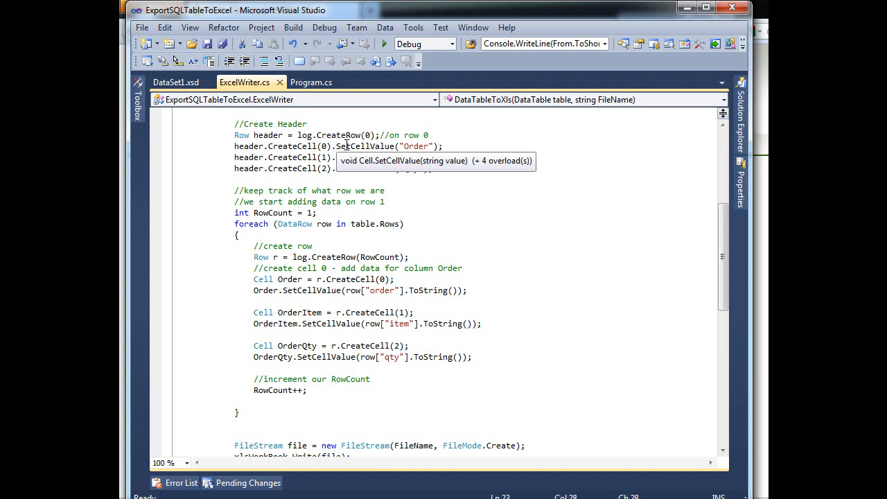
{"action": "mouse_move", "coordinate": [325, 147]}
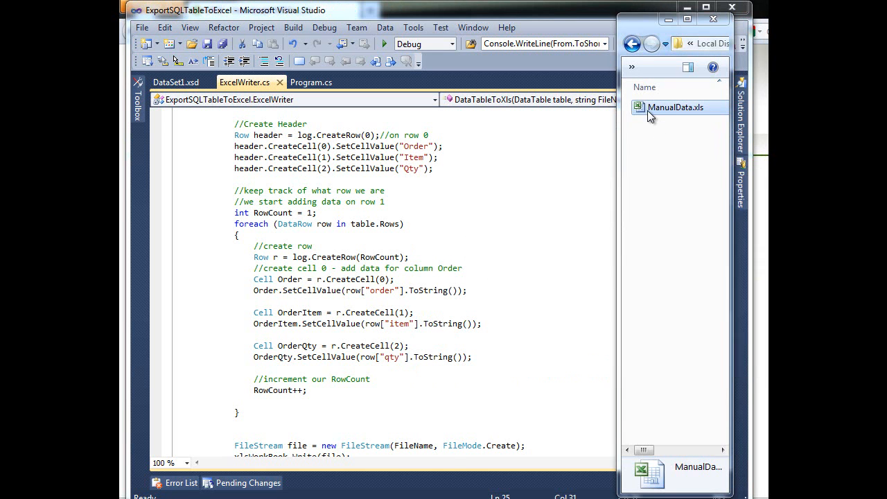
View ManualData.xls in Excel, checking the Item and Qty headers and the first data row
{"action": "double_click", "coordinate": [675, 108]}
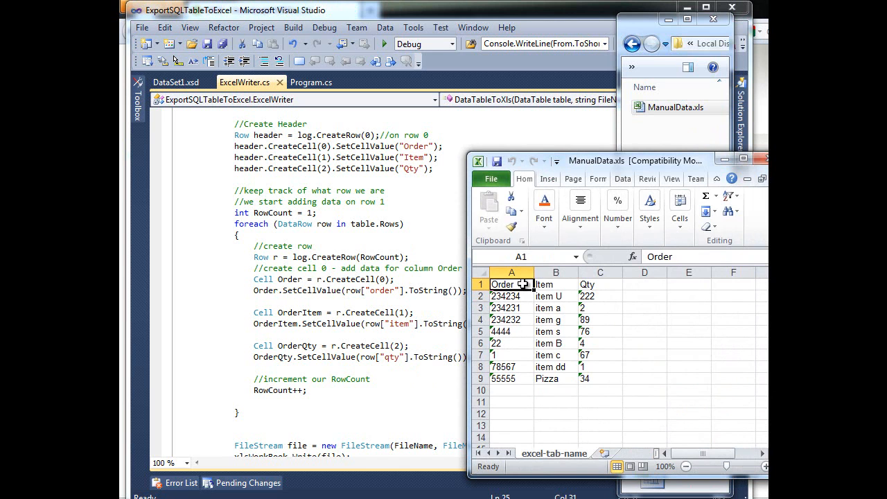
{"action": "left_click", "coordinate": [554, 284]}
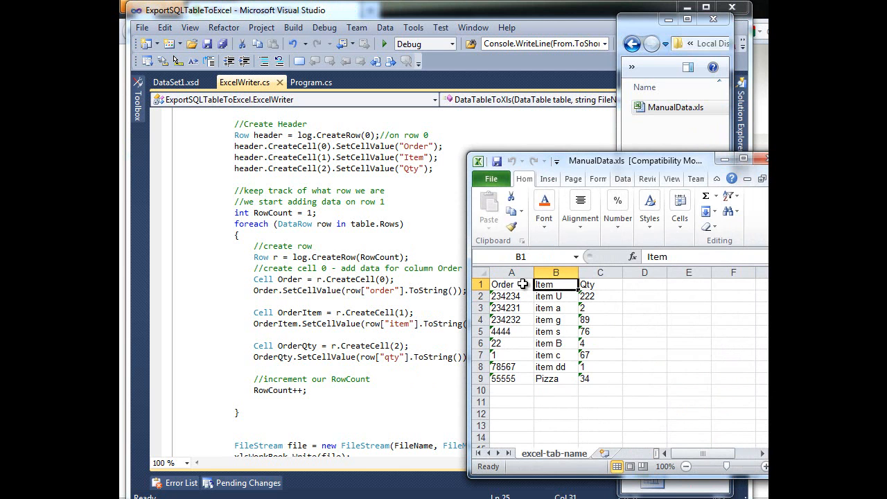
{"action": "left_click", "coordinate": [600, 284]}
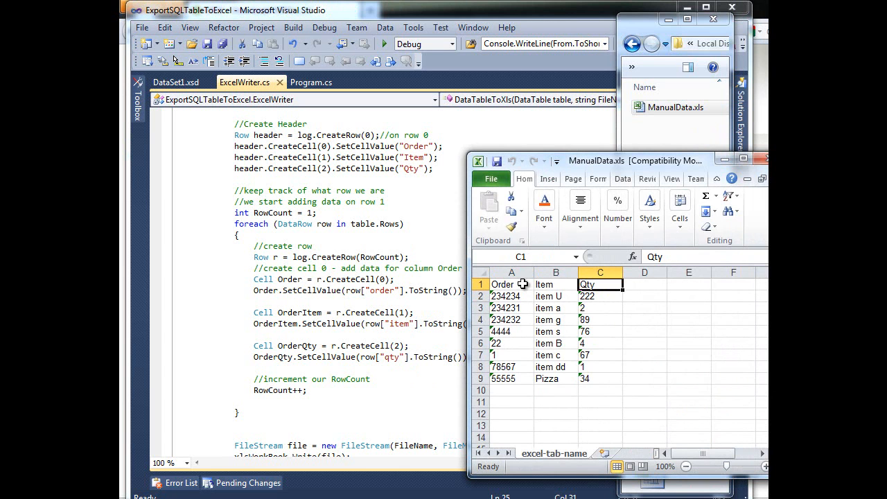
{"action": "mouse_move", "coordinate": [517, 285]}
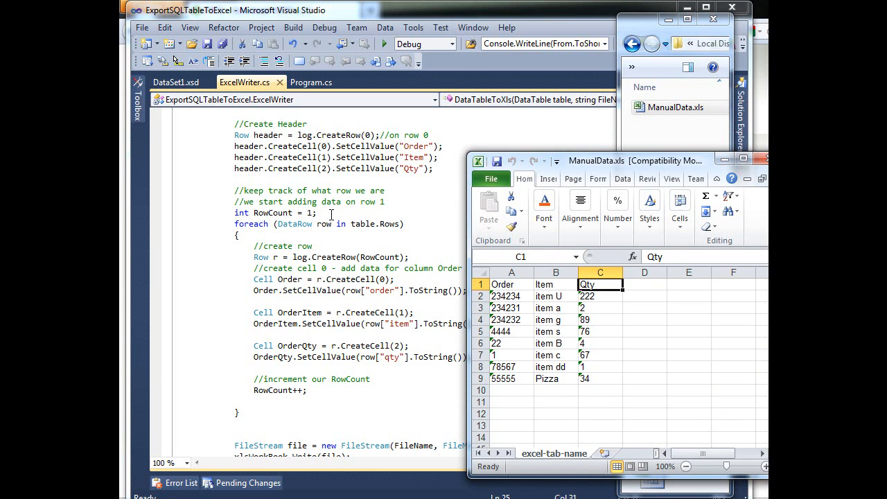
{"action": "mouse_move", "coordinate": [463, 241]}
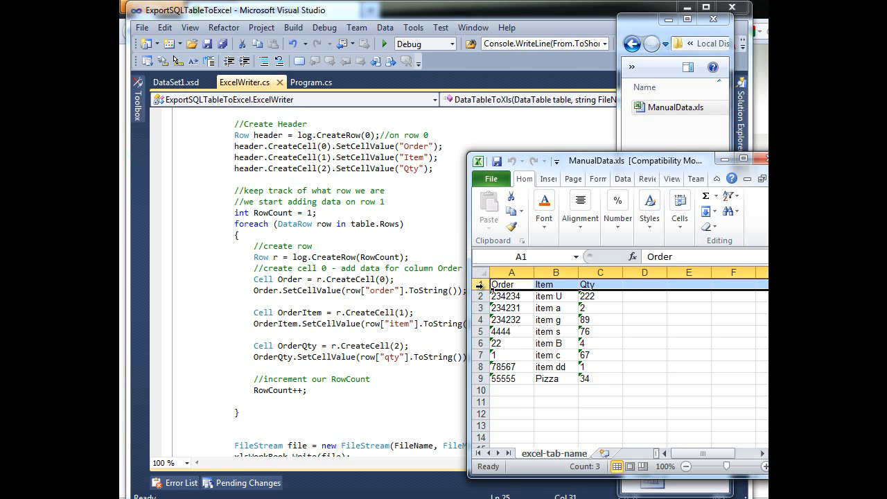
{"action": "mouse_move", "coordinate": [370, 136]}
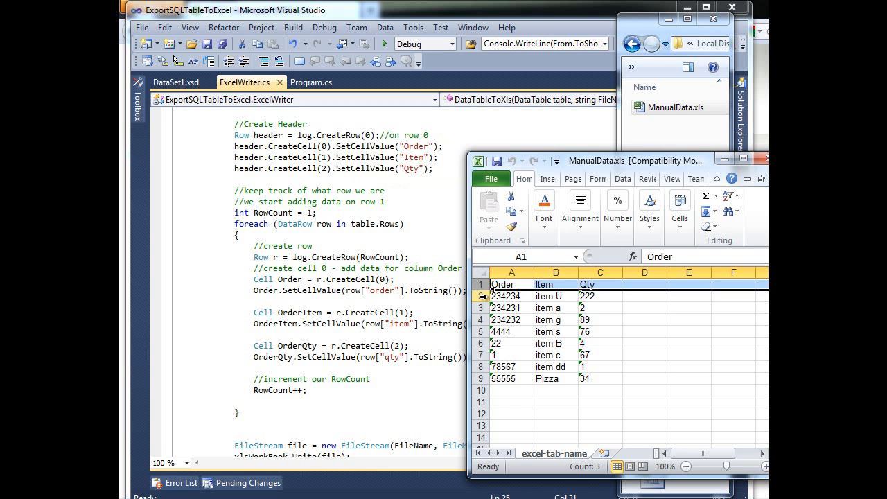
{"action": "left_click", "coordinate": [512, 296]}
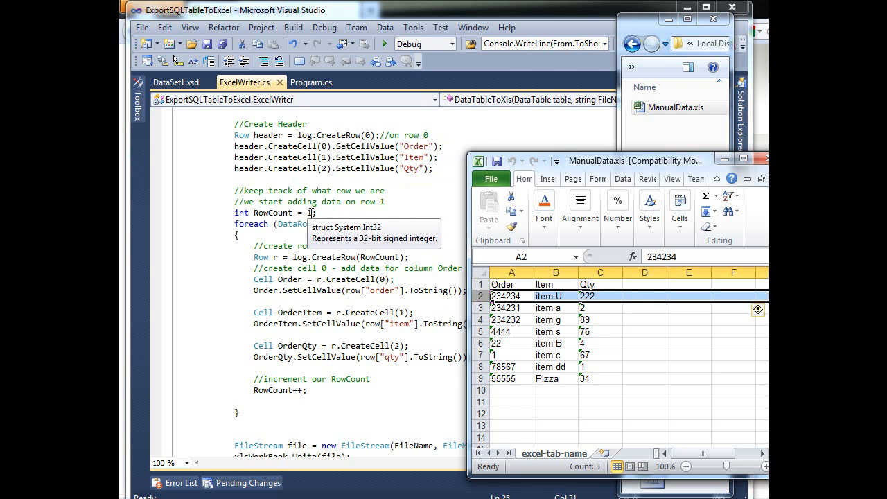
{"action": "mouse_move", "coordinate": [510, 372]}
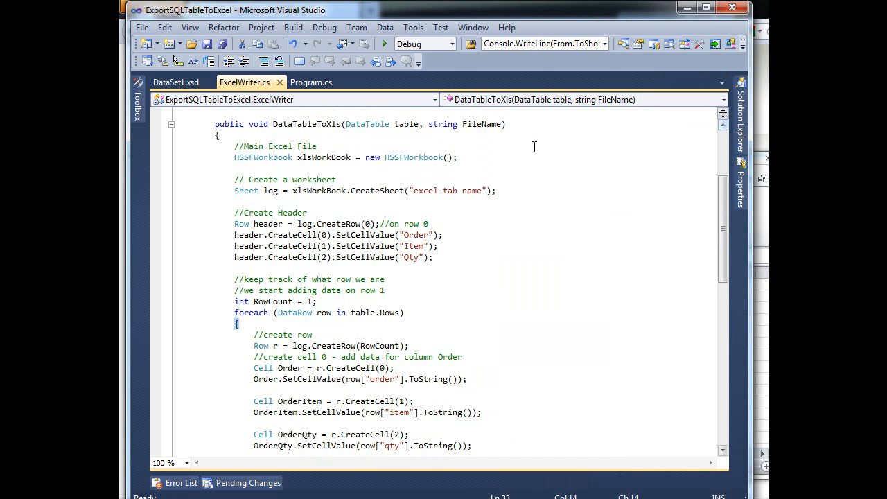
{"action": "mouse_move", "coordinate": [367, 124]}
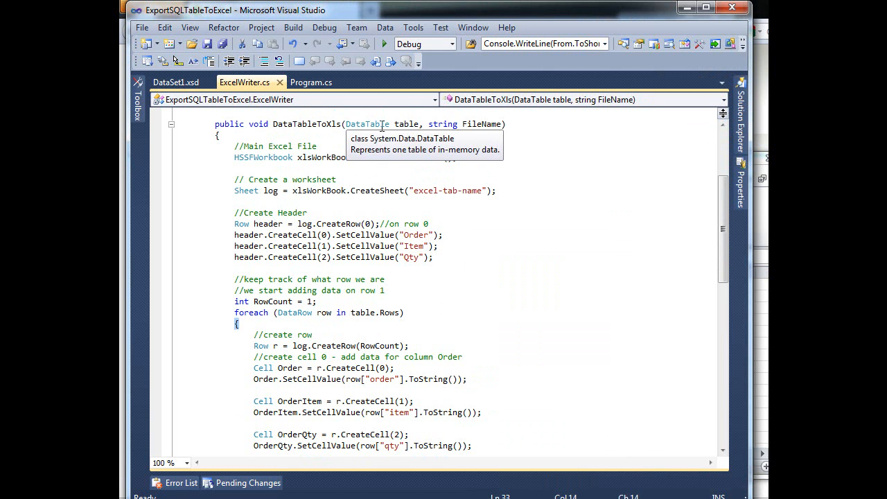
{"action": "mouse_move", "coordinate": [322, 312]}
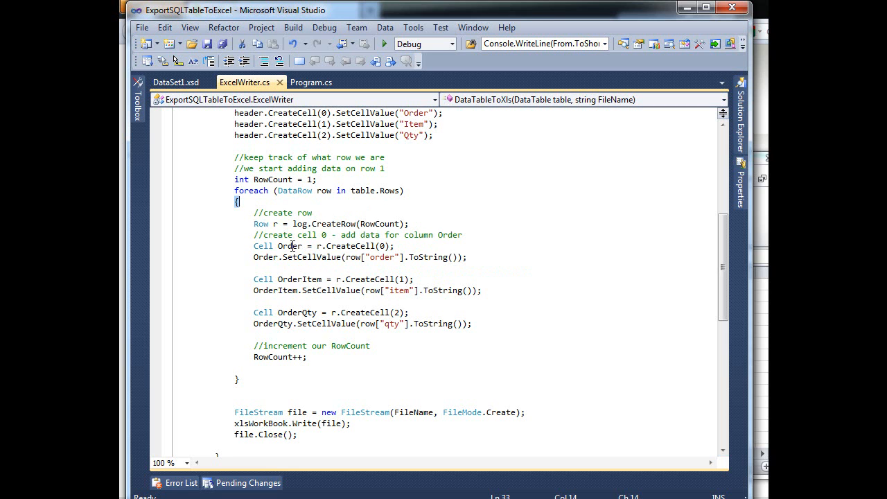
{"action": "mouse_move", "coordinate": [347, 246]}
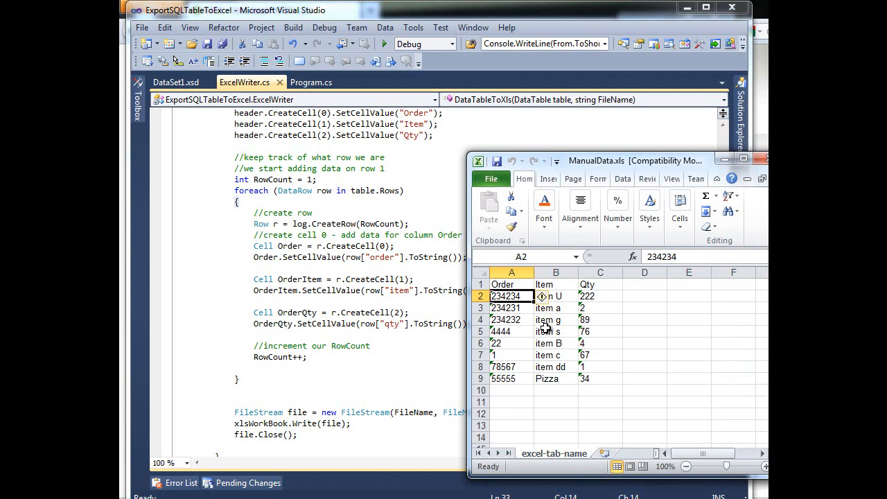
Check the Item and Qty values in row 2, then dismiss the Windows colour-scheme prompt
{"action": "left_click", "coordinate": [556, 297]}
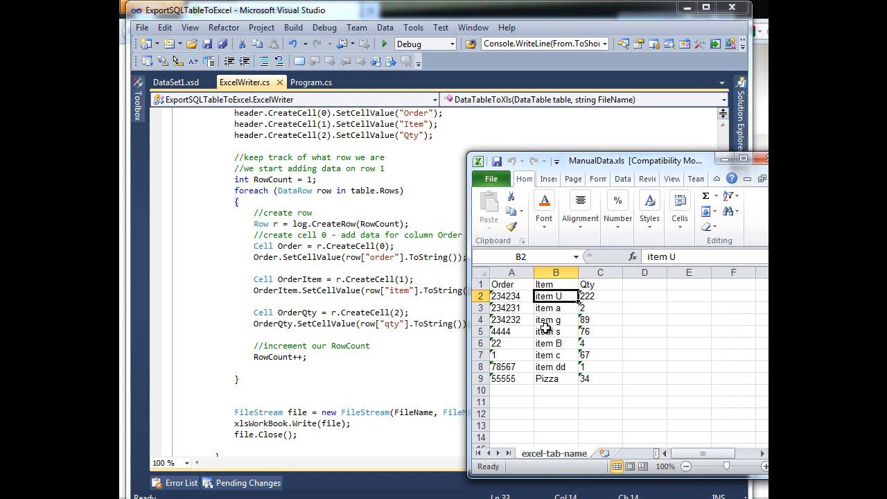
{"action": "left_click", "coordinate": [600, 296]}
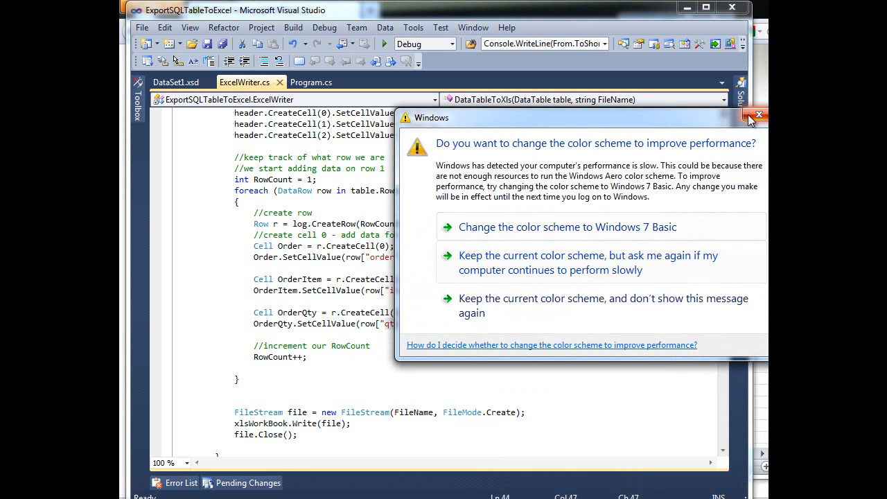
{"action": "left_click", "coordinate": [760, 114]}
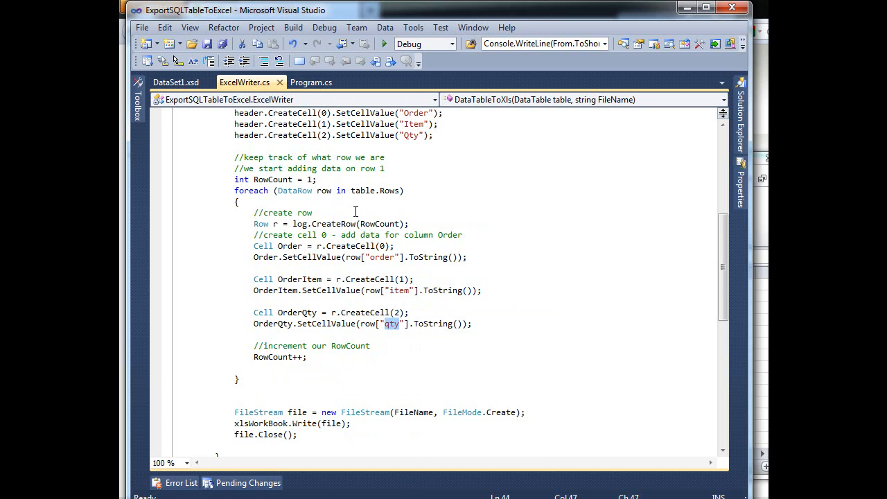
{"action": "mouse_move", "coordinate": [277, 227]}
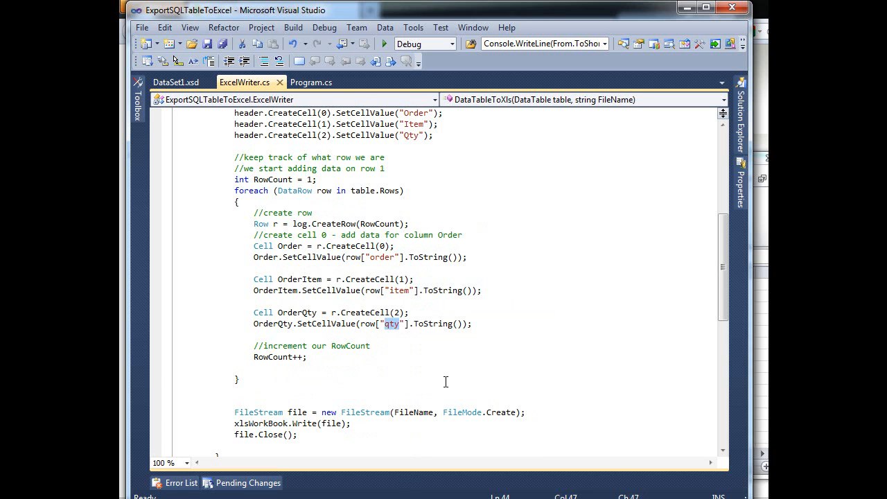
{"action": "mouse_move", "coordinate": [258, 412]}
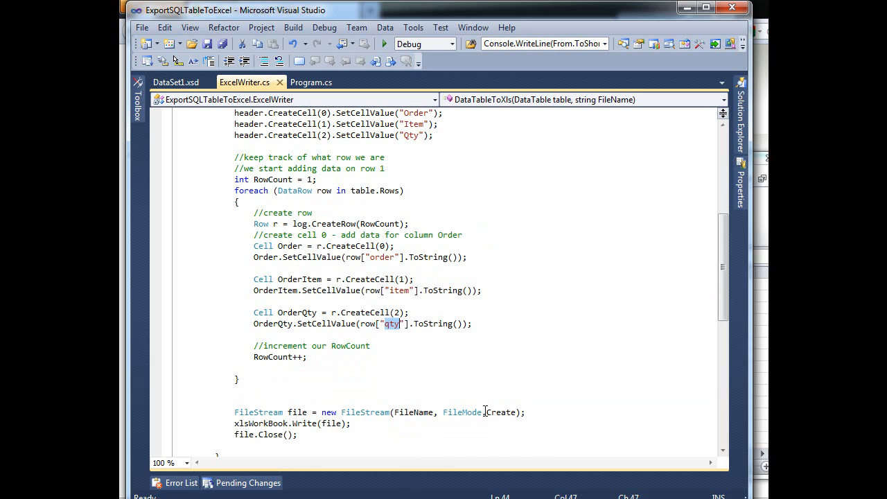
{"action": "mouse_move", "coordinate": [463, 412]}
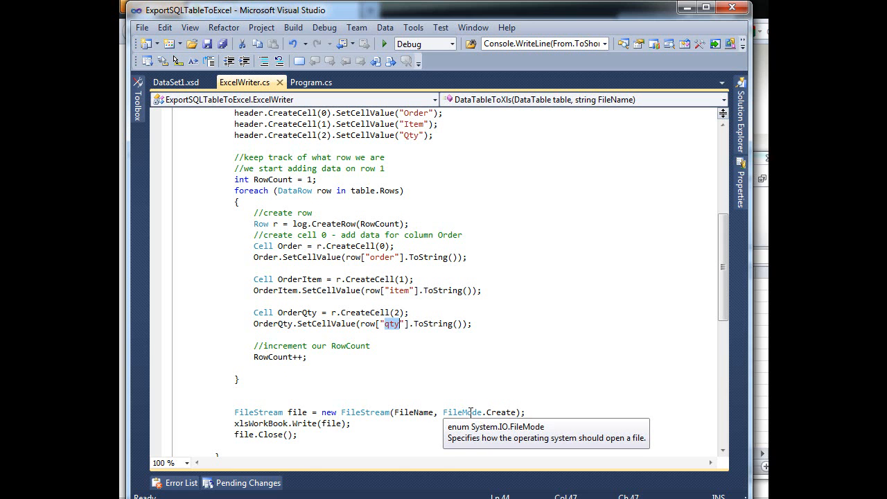
{"action": "mouse_move", "coordinate": [472, 412]}
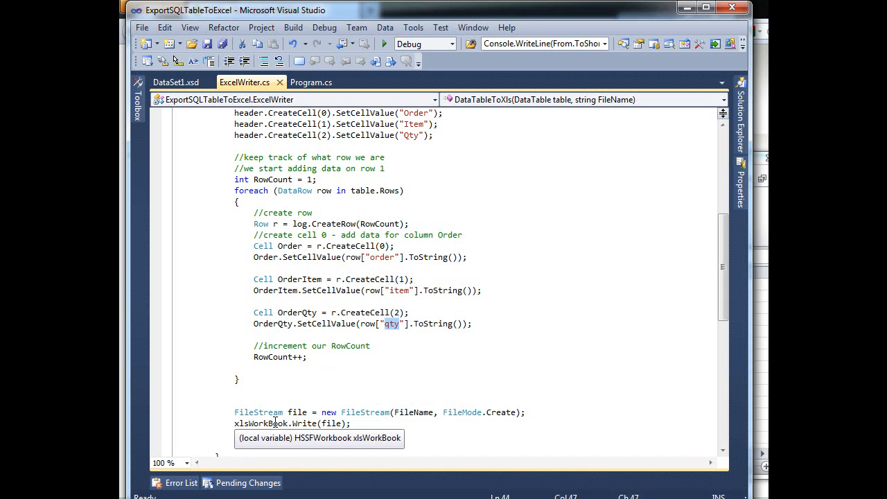
Complete the file.Close() line and collapse the DataTableToXls method again
{"action": "type", "text": "file.Close();"}
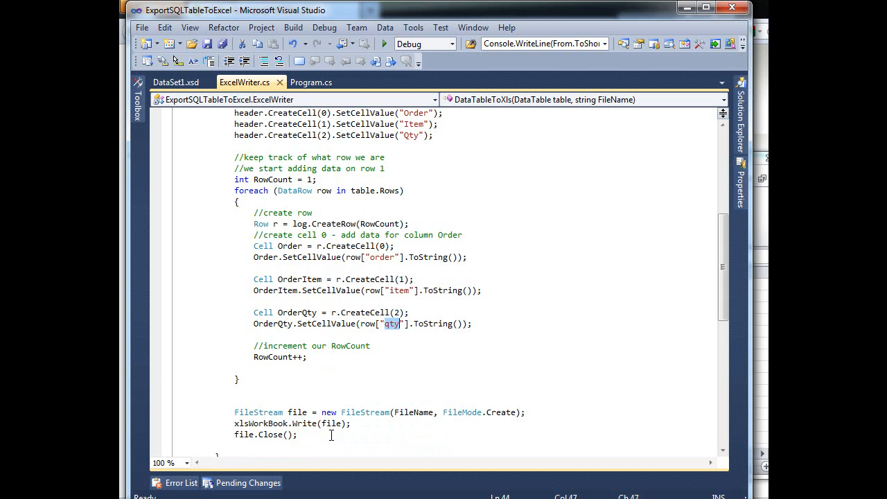
{"action": "mouse_move", "coordinate": [270, 435]}
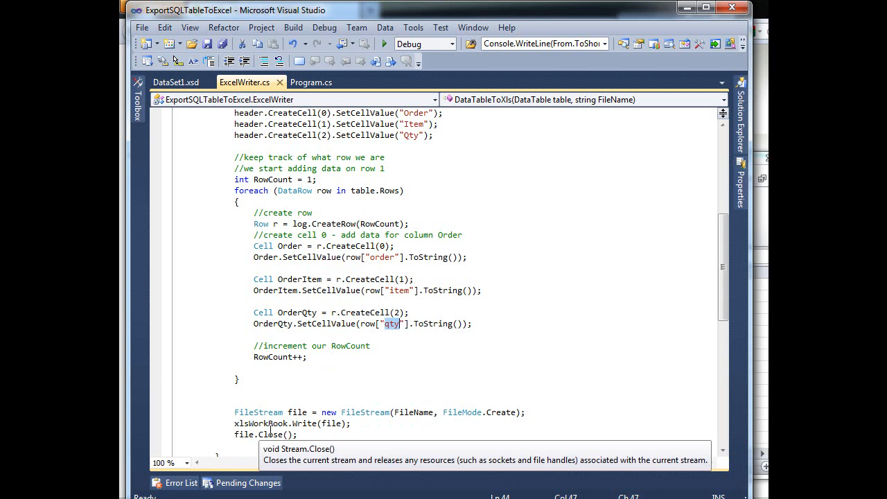
{"action": "mouse_move", "coordinate": [291, 415]}
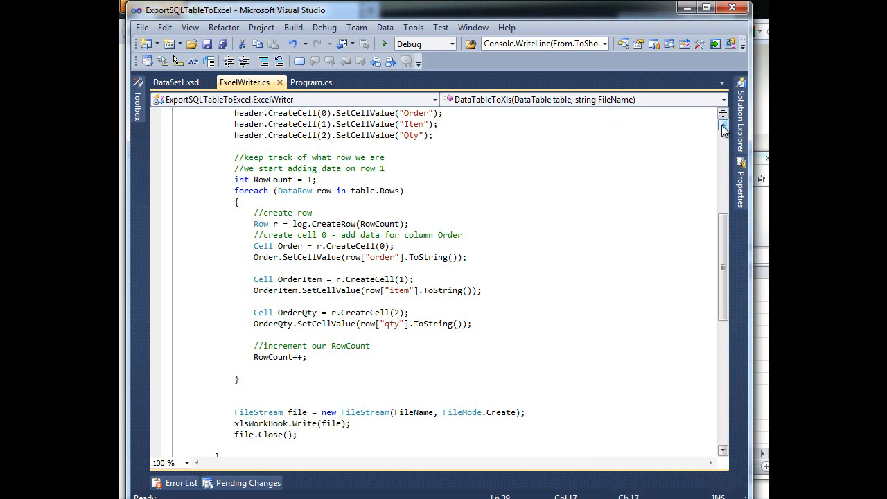
{"action": "scroll", "scroll_direction": "up", "scroll_amount": 3}
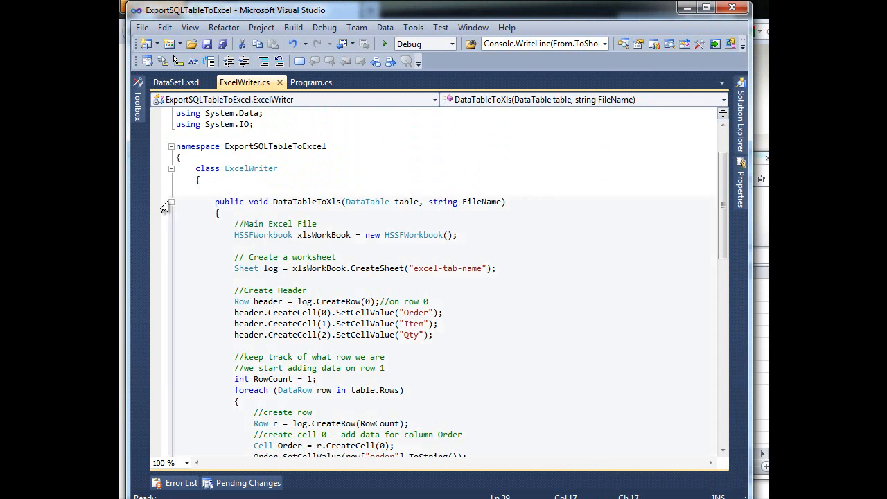
{"action": "left_click", "coordinate": [172, 202]}
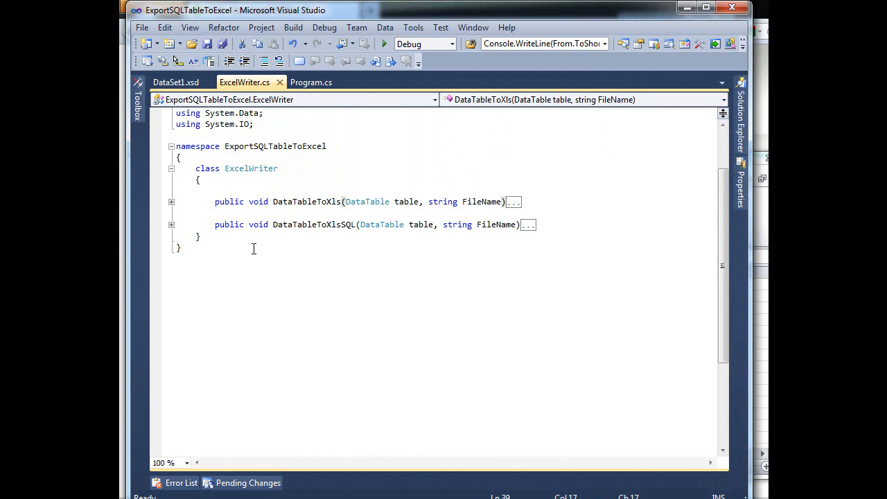
{"action": "left_click", "coordinate": [172, 225]}
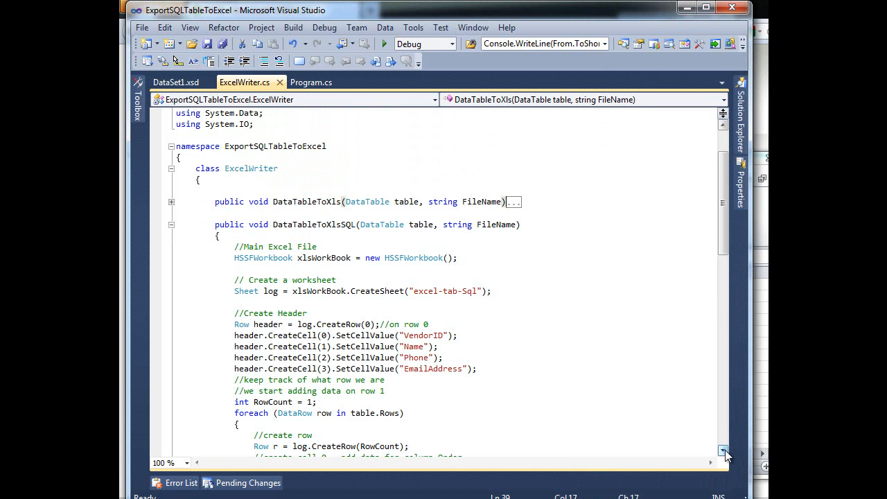
{"action": "scroll", "scroll_direction": "down", "scroll_amount": 3}
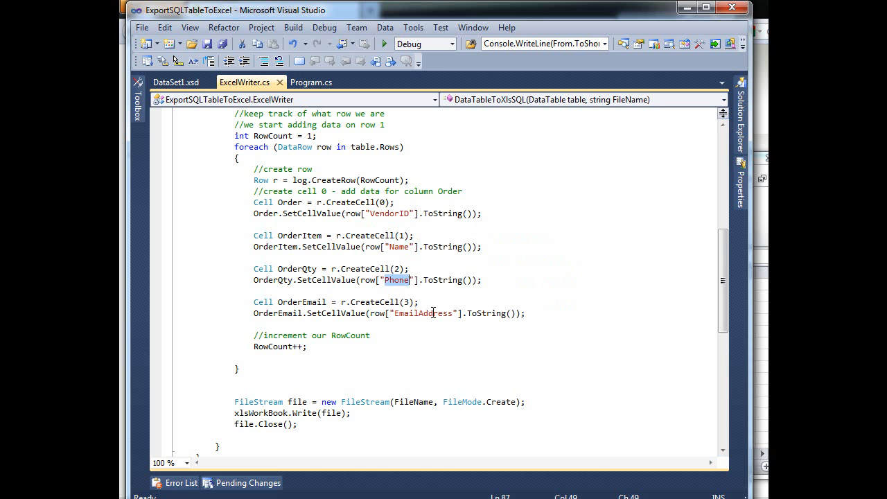
{"action": "double_click", "coordinate": [423, 314]}
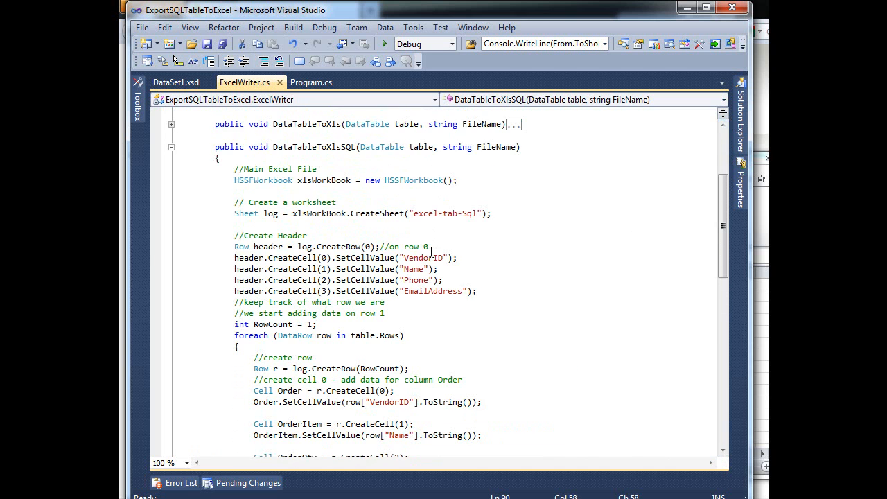
{"action": "double_click", "coordinate": [413, 269]}
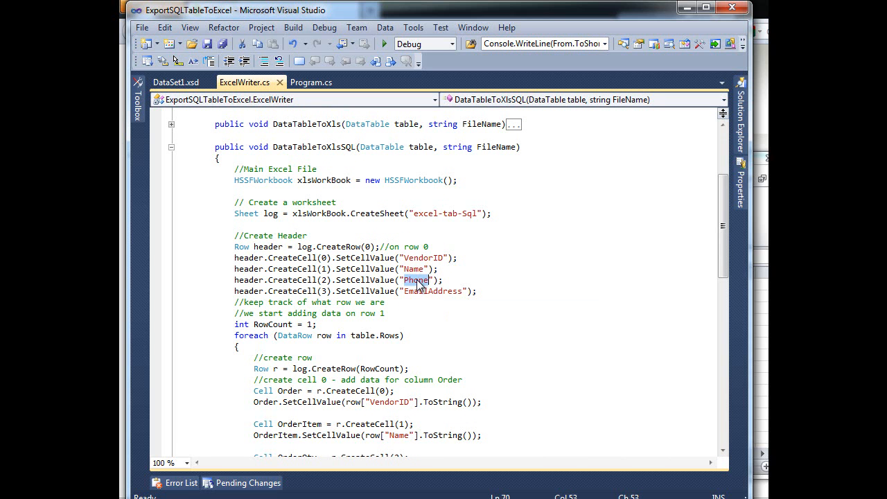
{"action": "double_click", "coordinate": [432, 291]}
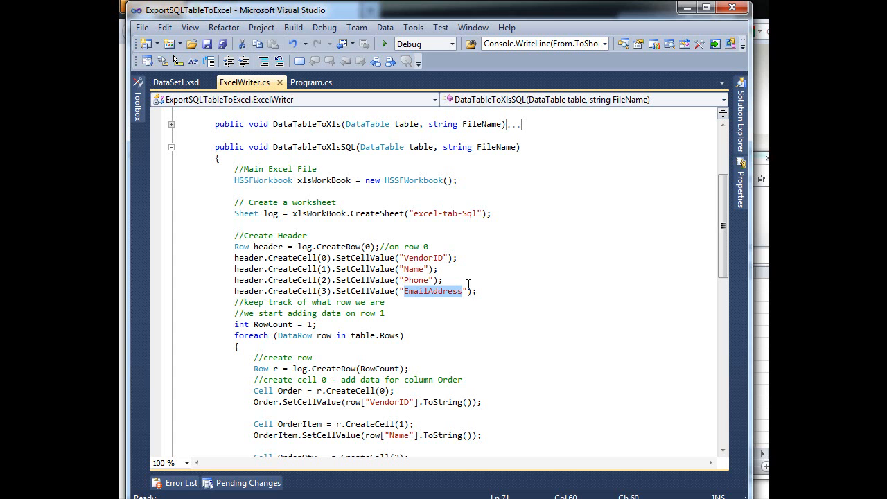
{"action": "left_click", "coordinate": [172, 147]}
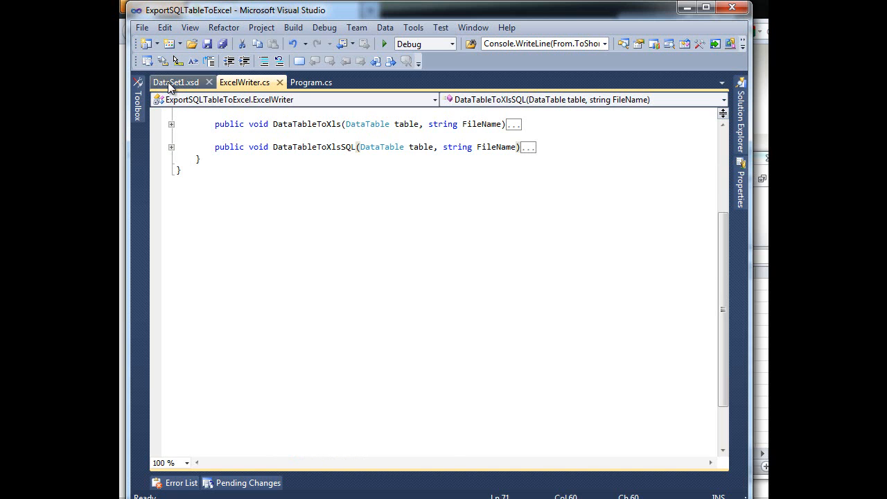
In DataSet1.xsd, review the vVendor Fill,GetData query, finish the adapter wizard, and return to Program.cs
{"action": "left_click", "coordinate": [175, 82]}
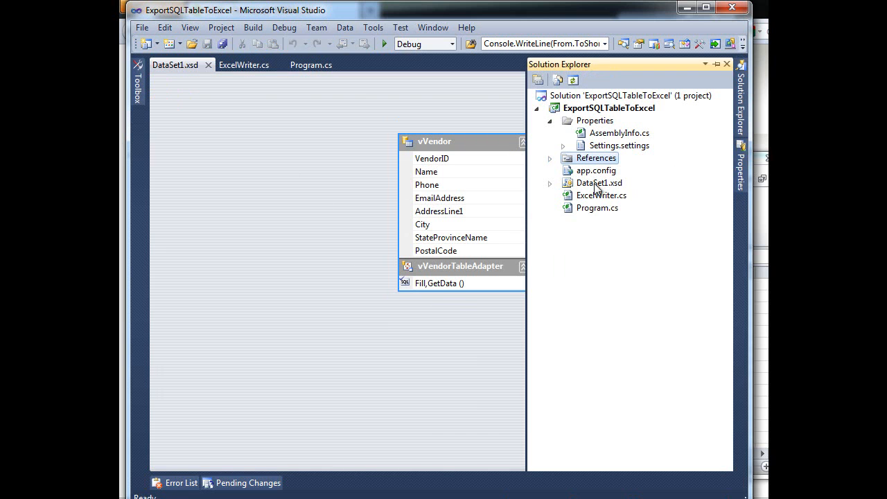
{"action": "left_click", "coordinate": [598, 183]}
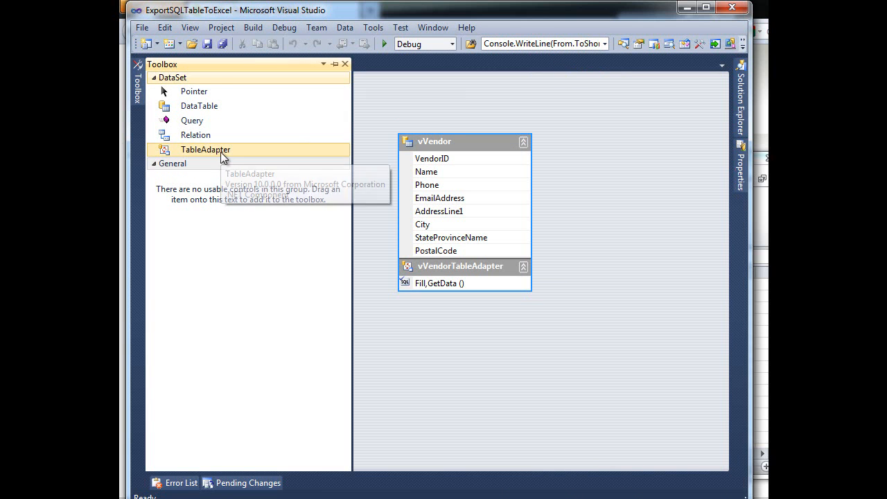
{"action": "left_click", "coordinate": [439, 283]}
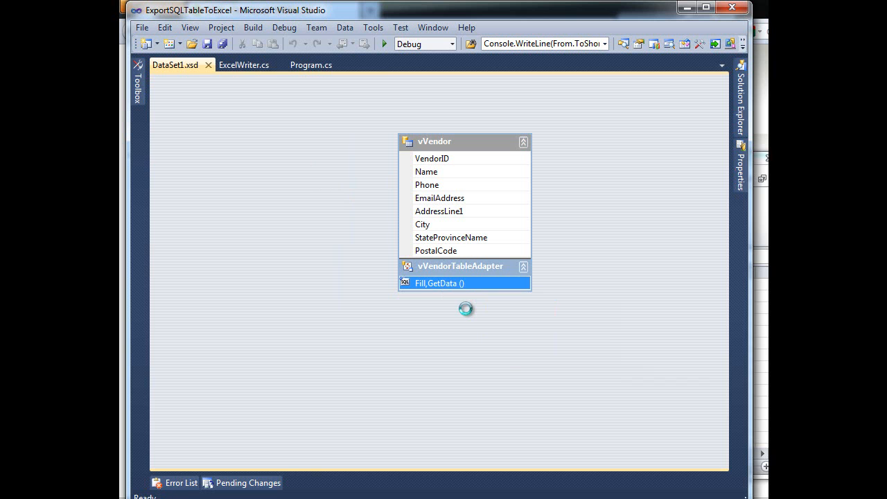
{"action": "double_click", "coordinate": [439, 282]}
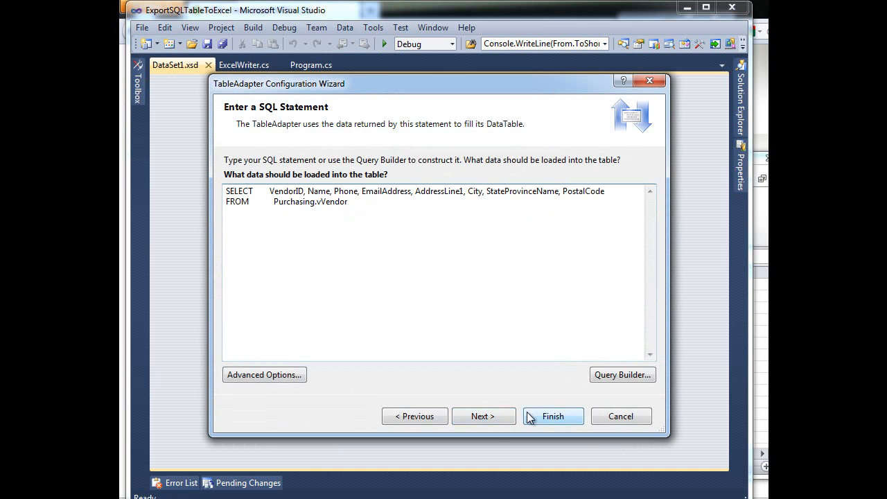
{"action": "left_click", "coordinate": [552, 416]}
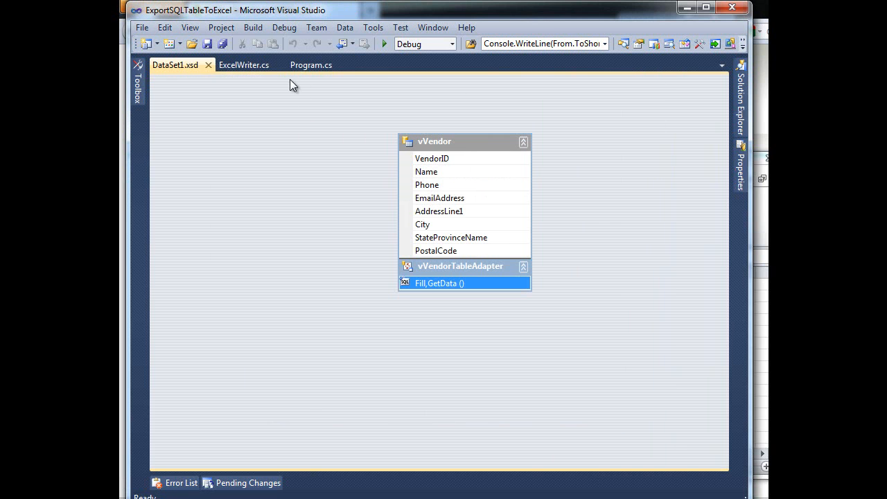
{"action": "left_click", "coordinate": [310, 65]}
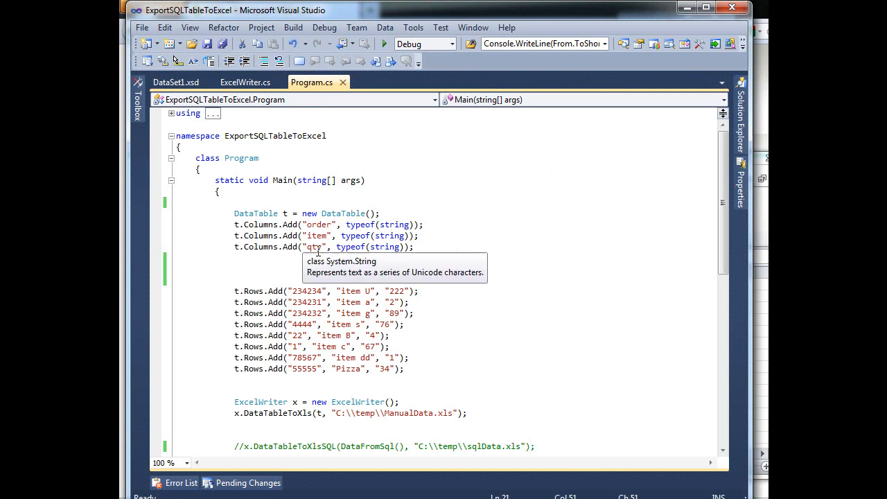
Re-enable the DataTableToXlsSQL call and expand DataFromSql to show it filling a vVendorDataTable
{"action": "scroll", "scroll_direction": "down", "scroll_amount": 3}
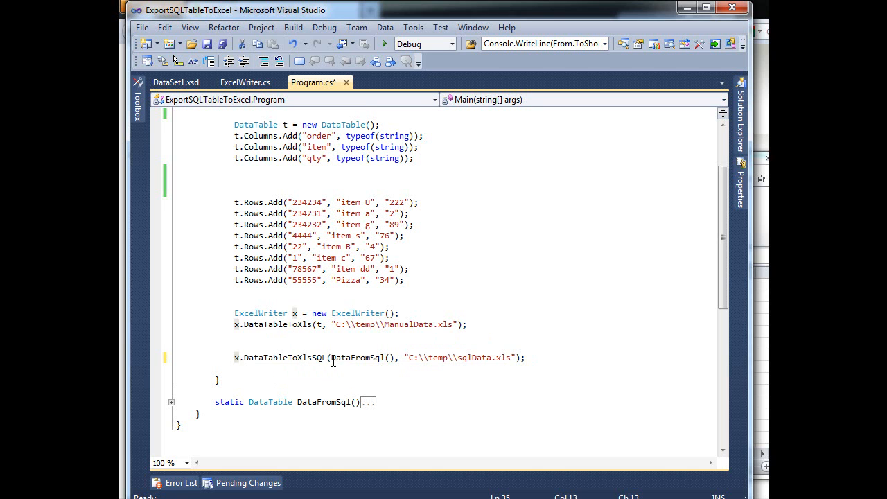
{"action": "mouse_move", "coordinate": [358, 358]}
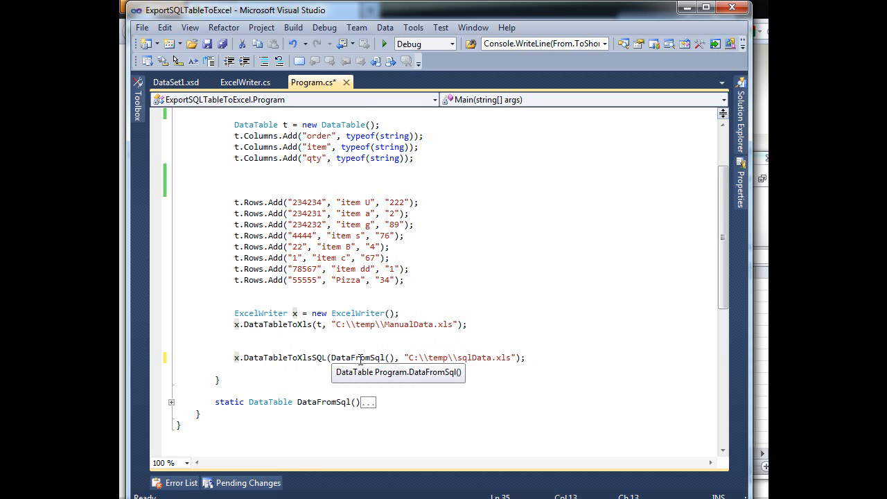
{"action": "mouse_move", "coordinate": [360, 360]}
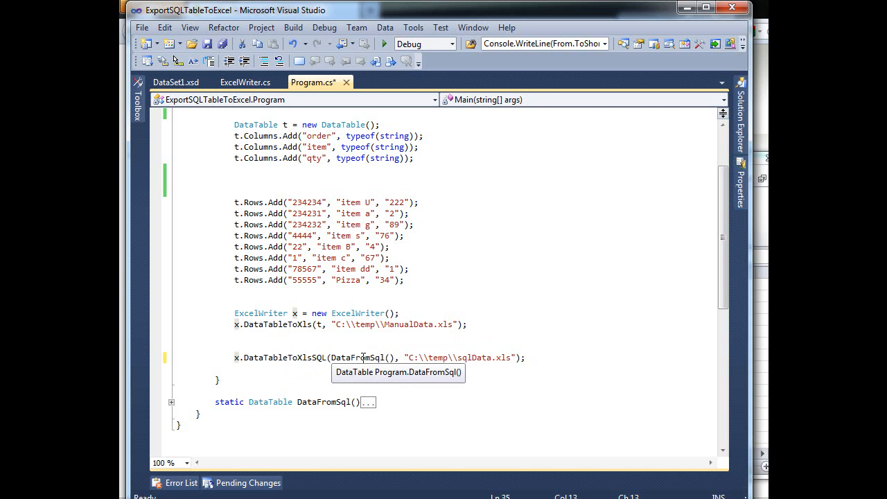
{"action": "left_click", "coordinate": [172, 403]}
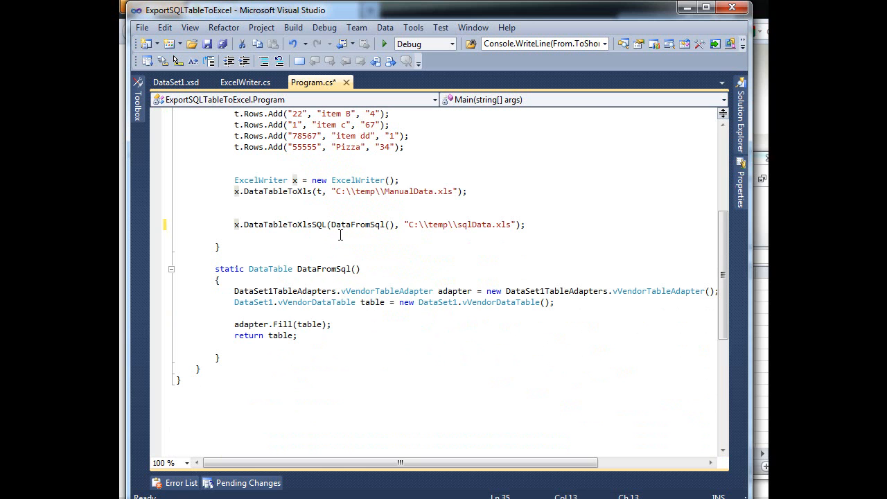
{"action": "left_click", "coordinate": [174, 82]}
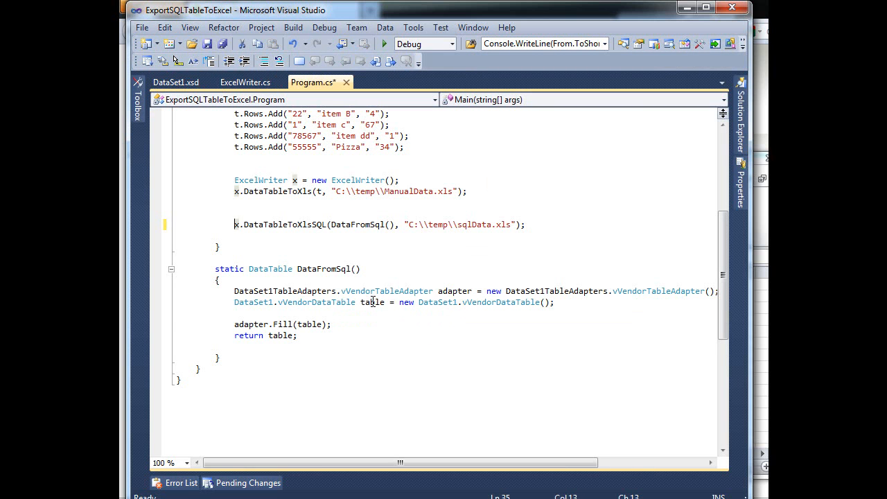
{"action": "mouse_move", "coordinate": [371, 302]}
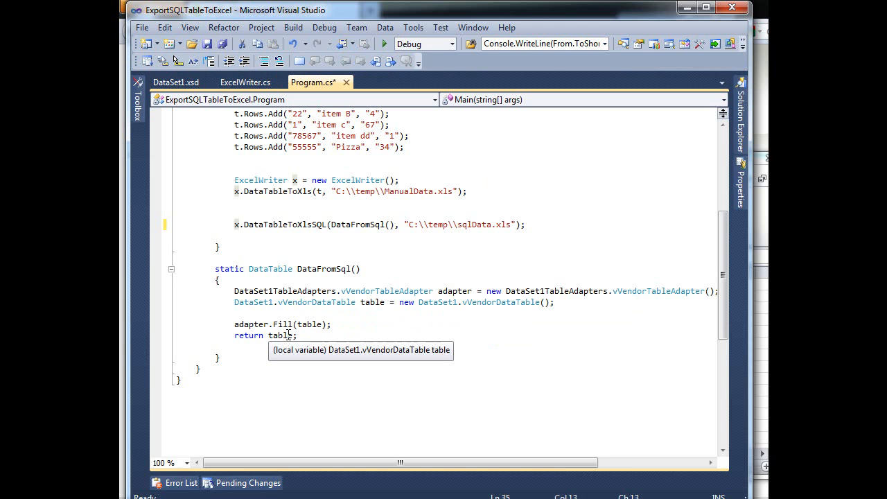
{"action": "mouse_move", "coordinate": [272, 271]}
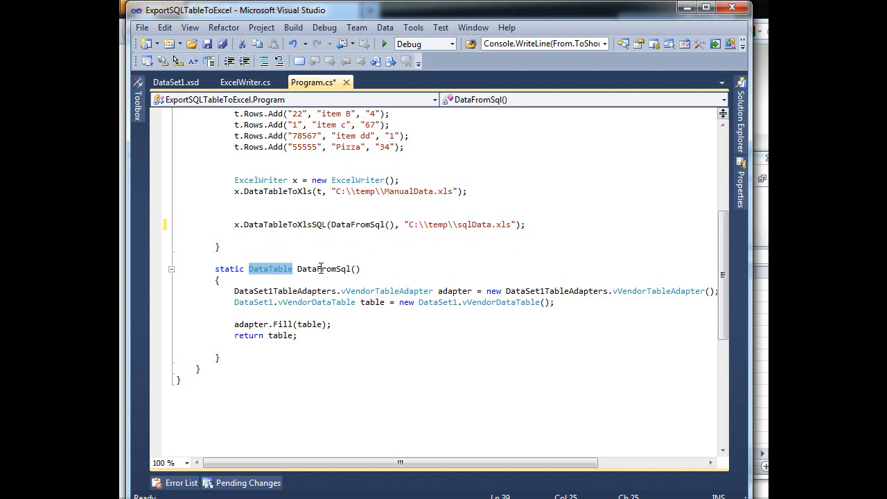
{"action": "mouse_move", "coordinate": [471, 239]}
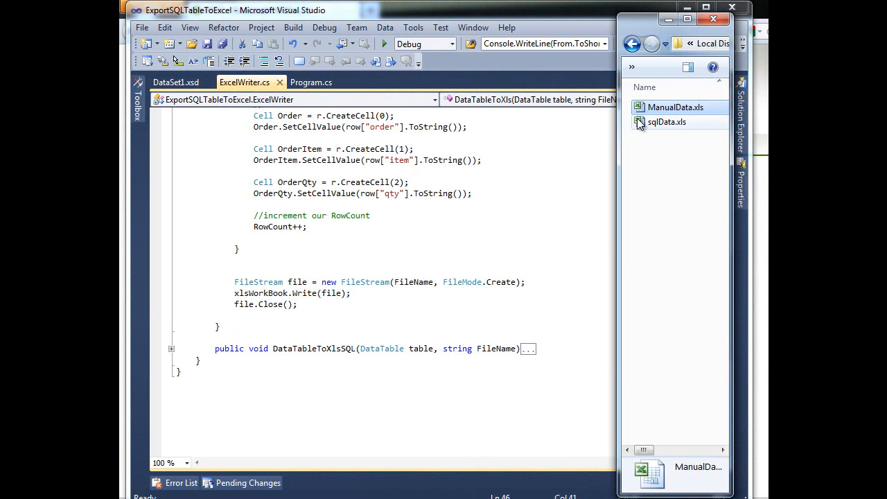
Open the generated sqlData.xls in Excel to check the SQL vendor export
{"action": "left_click", "coordinate": [665, 122]}
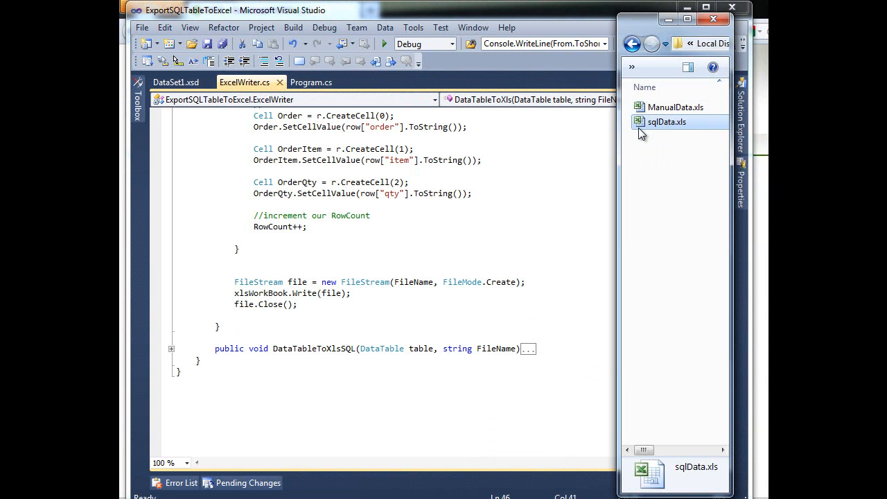
{"action": "double_click", "coordinate": [666, 122]}
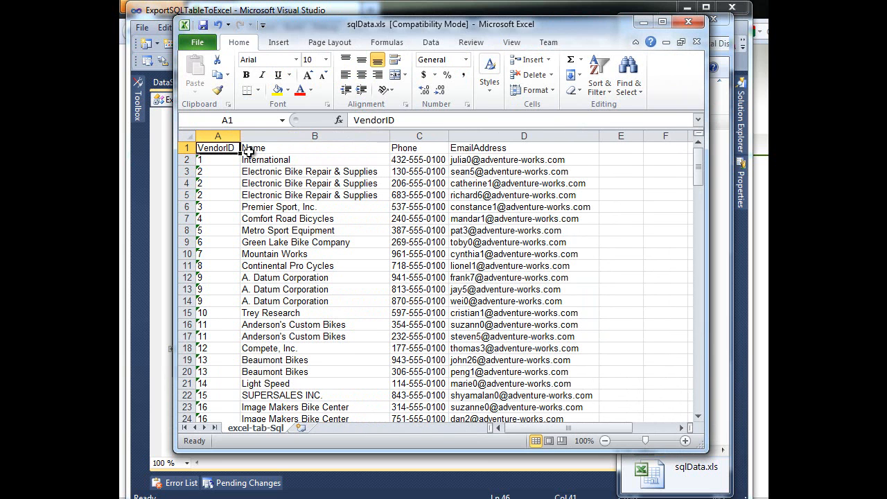
{"action": "mouse_move", "coordinate": [455, 179]}
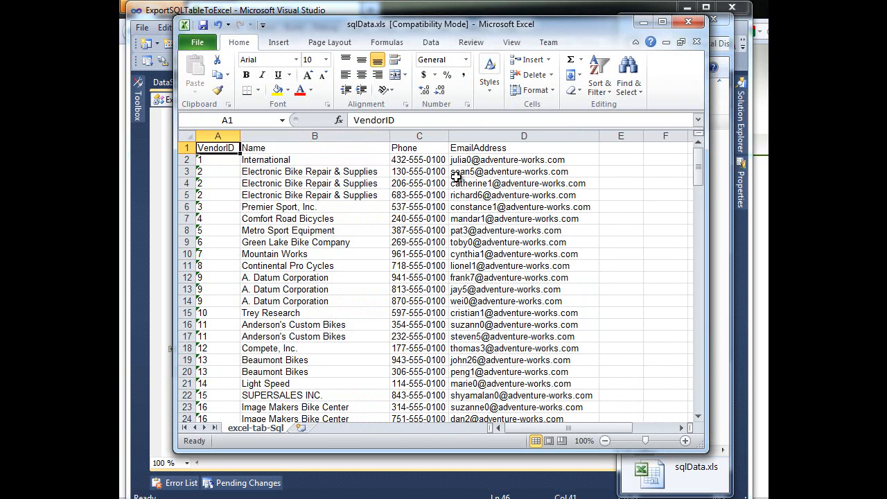
Review the Phone column and scroll the vendor rows down to the last row, 157
{"action": "left_click", "coordinate": [419, 337]}
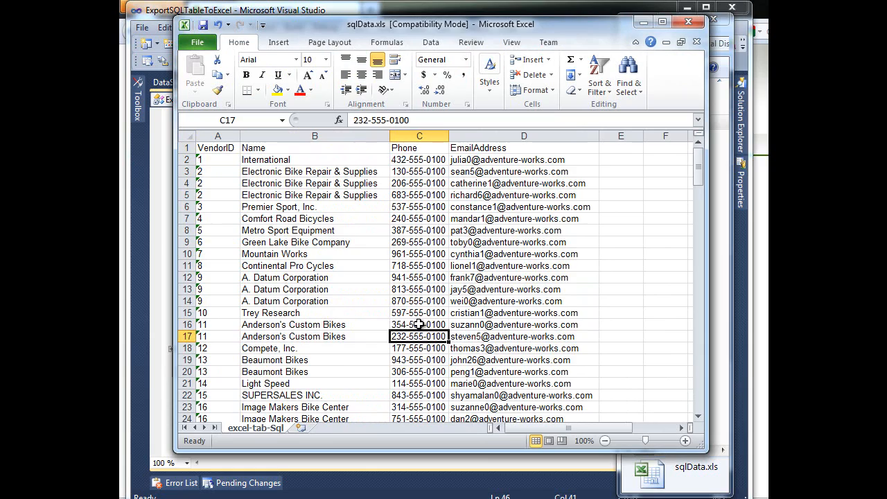
{"action": "scroll", "scroll_direction": "down", "scroll_amount": 3}
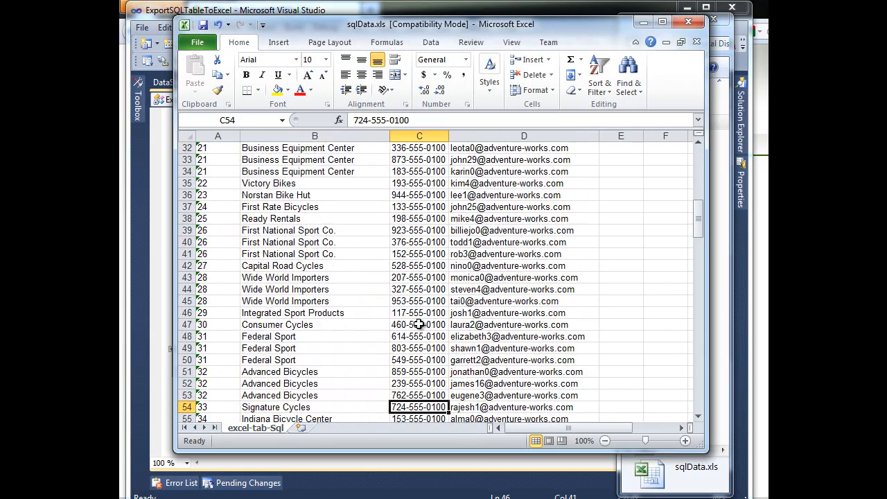
{"action": "scroll", "scroll_direction": "down", "scroll_amount": 3}
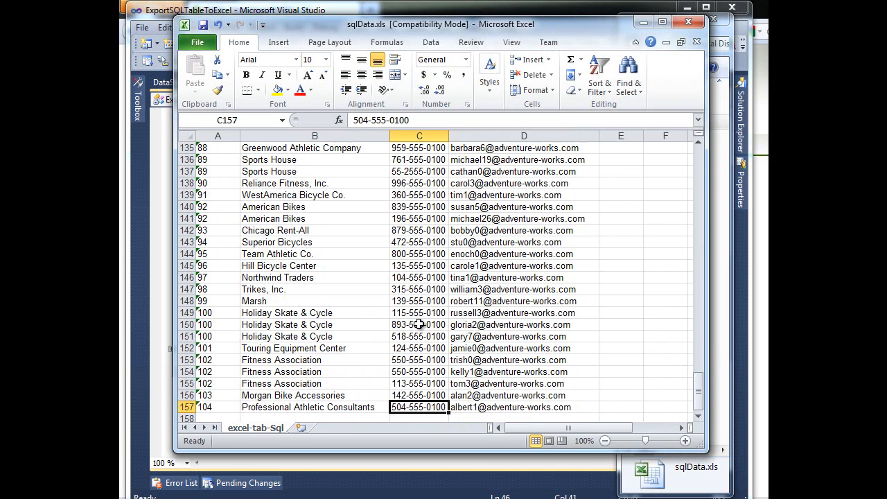
{"action": "mouse_move", "coordinate": [242, 435]}
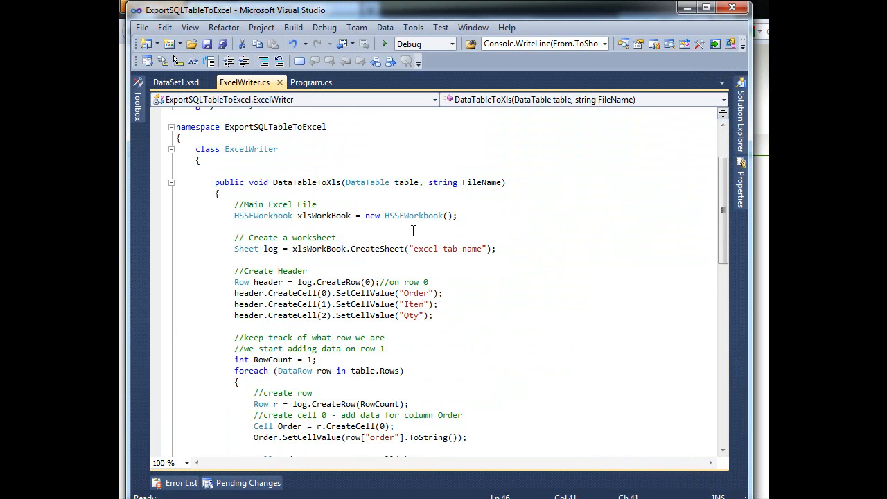
{"action": "mouse_move", "coordinate": [247, 250]}
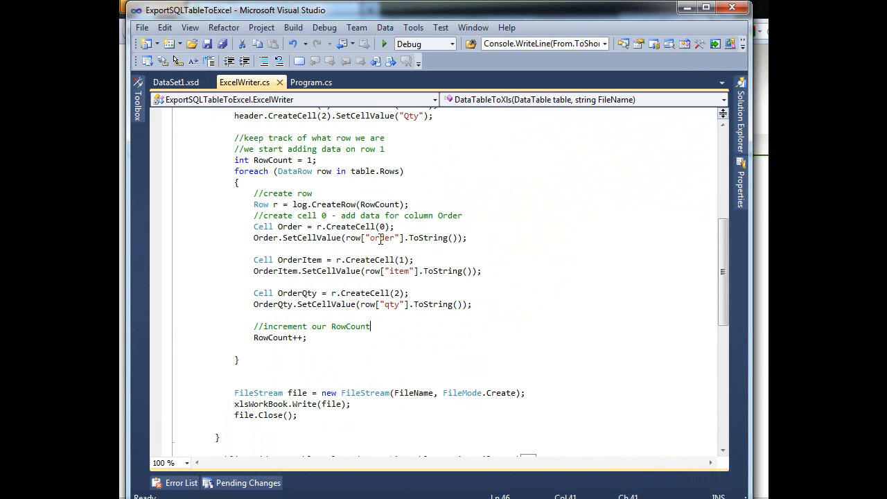
Collapse the ExcelWriter export methods and highlight the DataFromSql call in Program.cs Main
{"action": "double_click", "coordinate": [396, 270]}
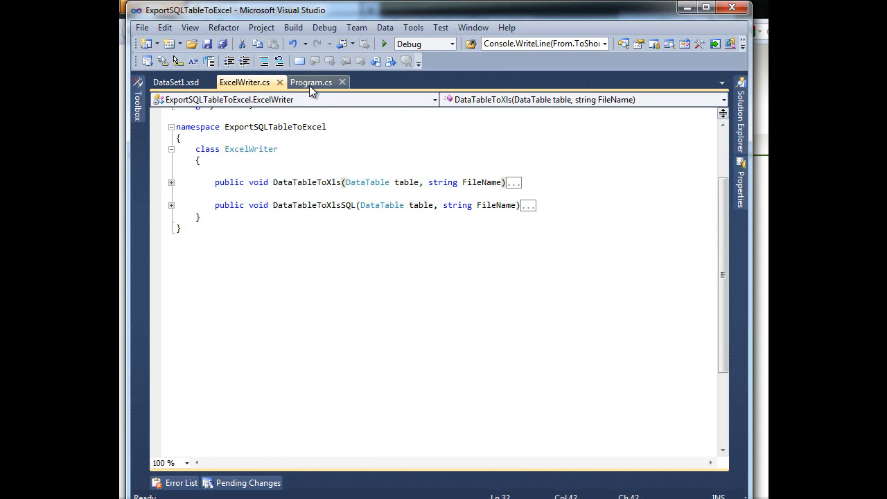
{"action": "left_click", "coordinate": [310, 82]}
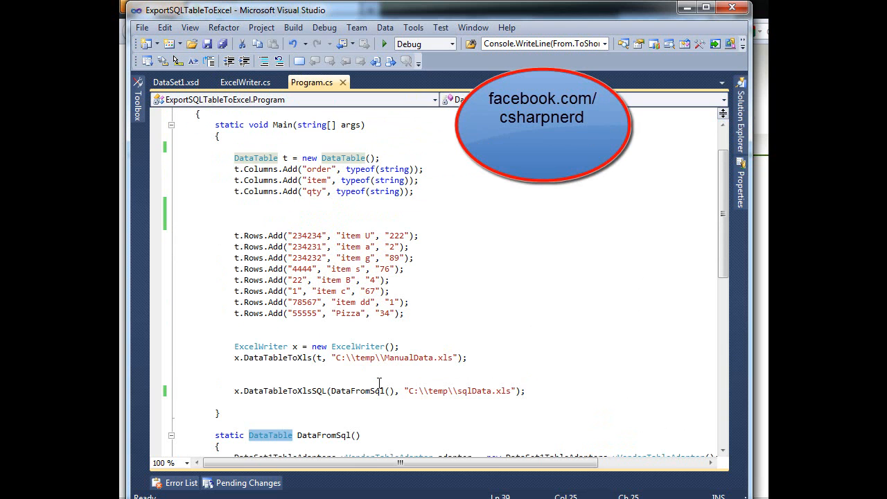
{"action": "double_click", "coordinate": [359, 391]}
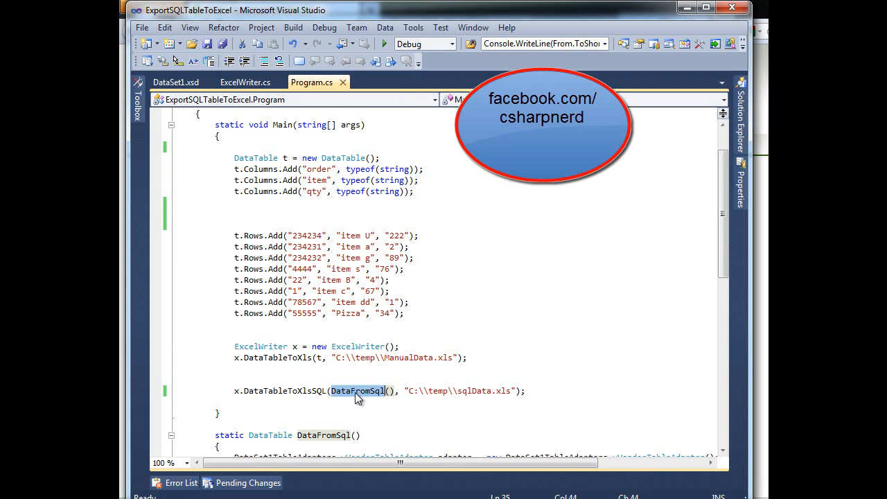
{"action": "mouse_move", "coordinate": [294, 358]}
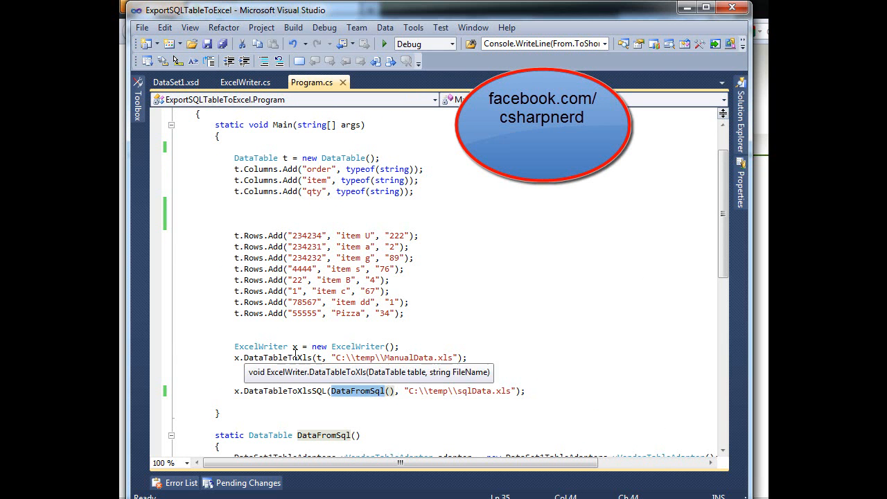